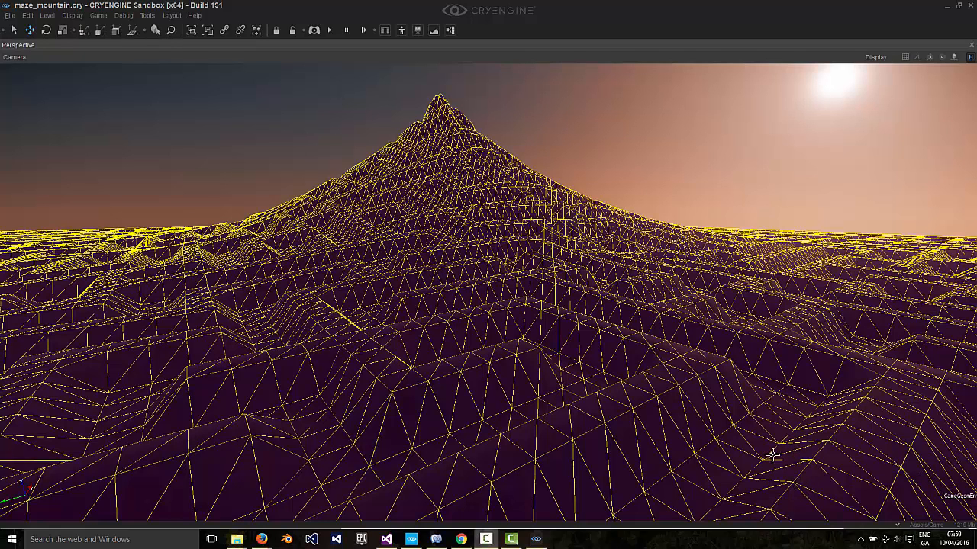
pyautogui.moveTo(715, 343)
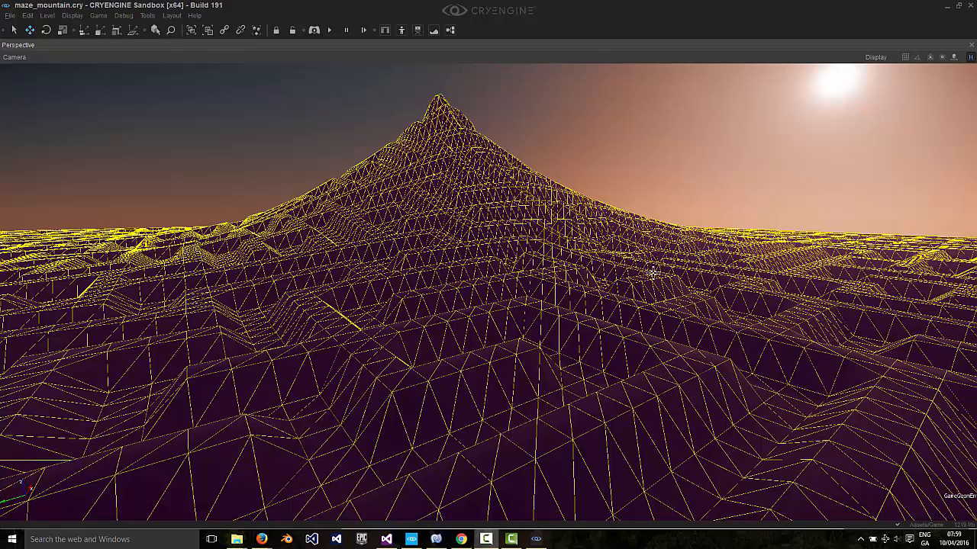
pyautogui.moveTo(687, 140)
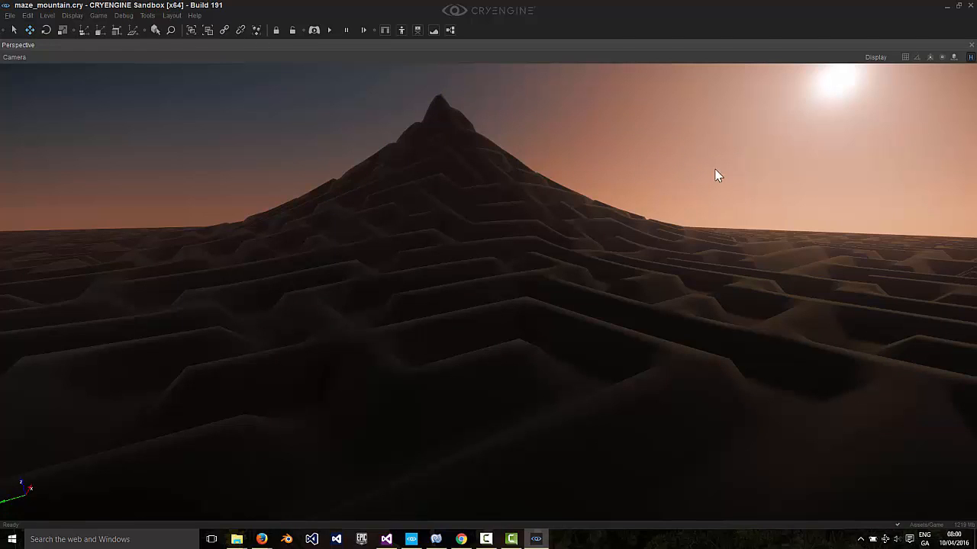
pyautogui.moveTo(769, 191)
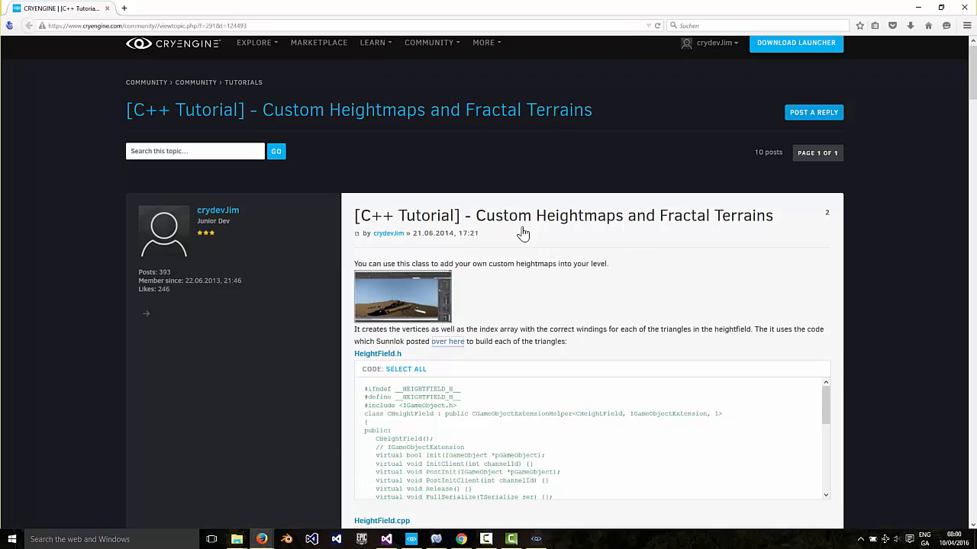
pyautogui.moveTo(619, 232)
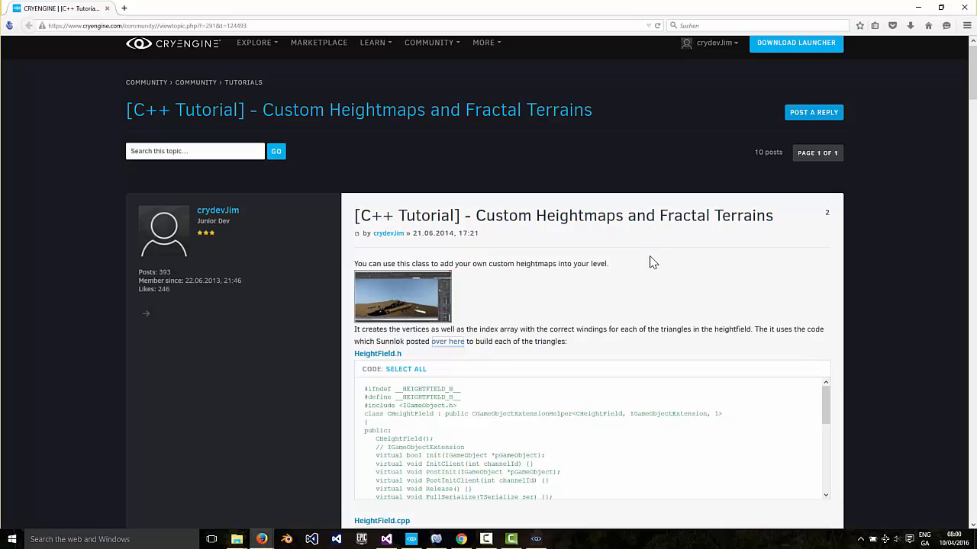
pyautogui.moveTo(735, 317)
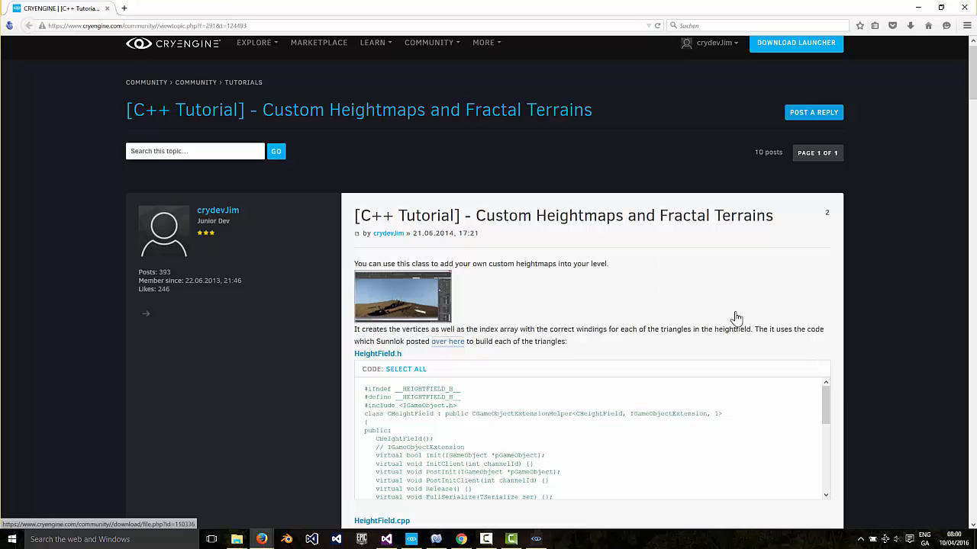
pyautogui.moveTo(908, 344)
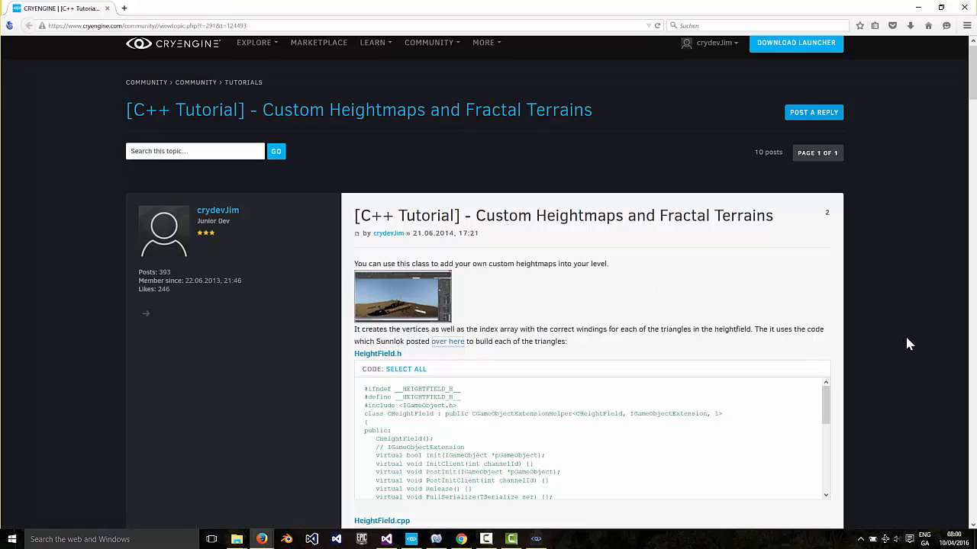
# Scroll the tutorial thread down to the HeightField header and source code listings
pyautogui.scroll(-3)
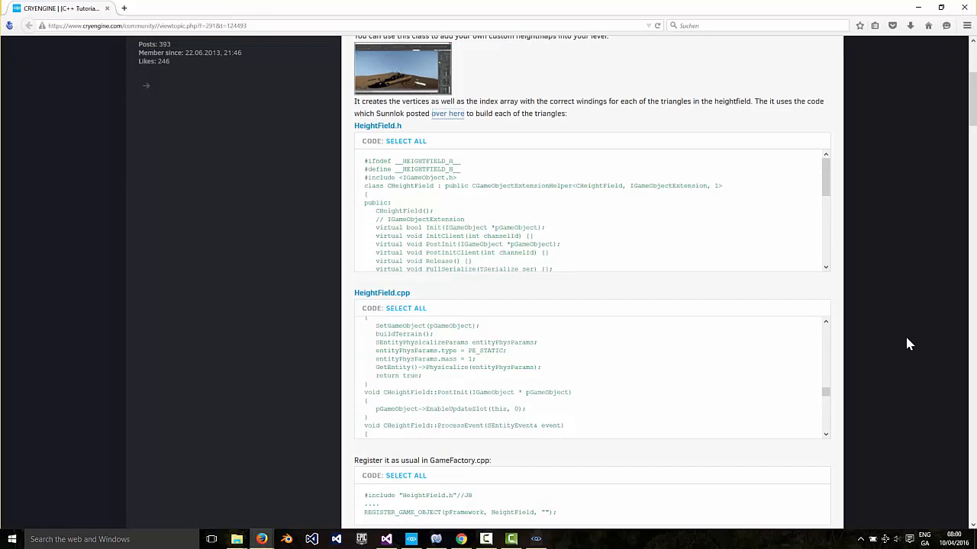
# Bring up the CRYENGINE Launcher and start the Create Project form
pyautogui.click(412, 541)
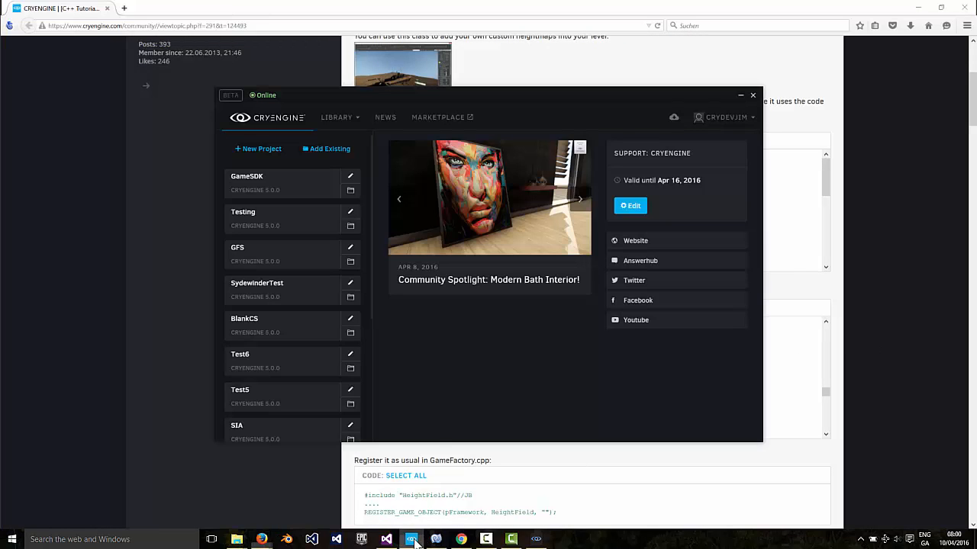
pyautogui.click(258, 150)
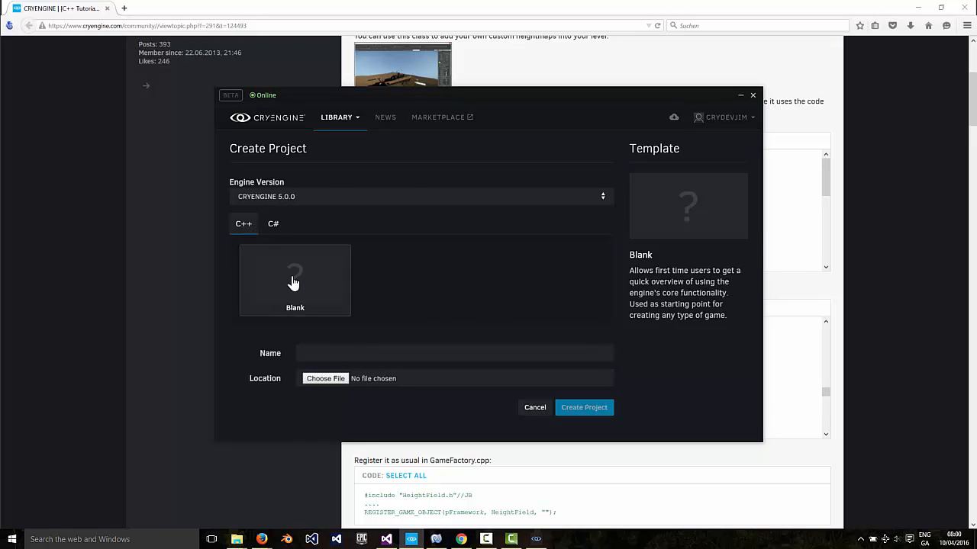
pyautogui.moveTo(488, 393)
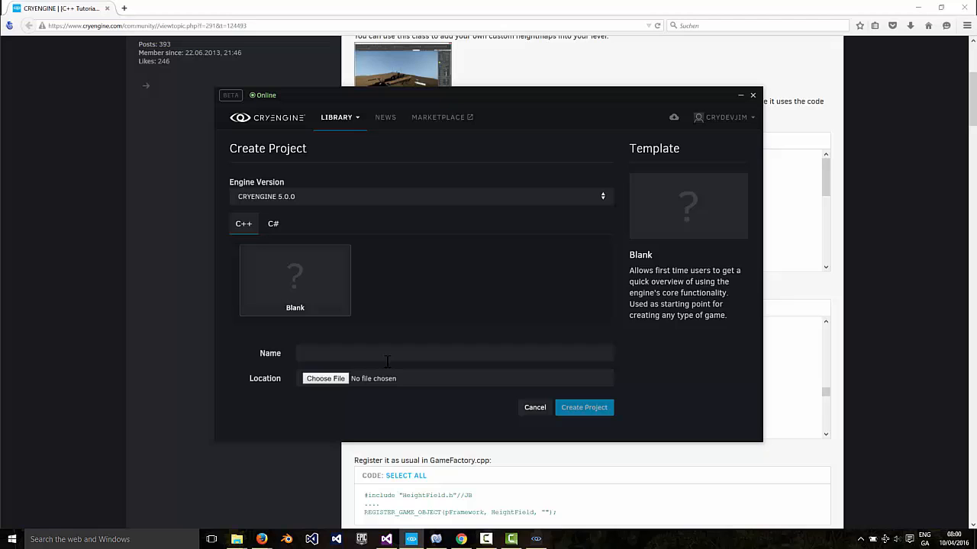
pyautogui.moveTo(534, 407)
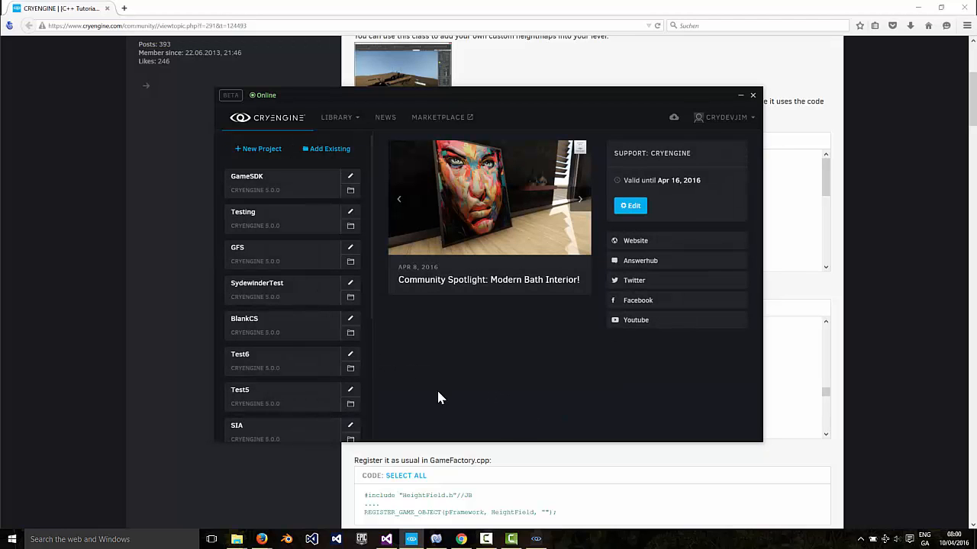
pyautogui.moveTo(296, 397)
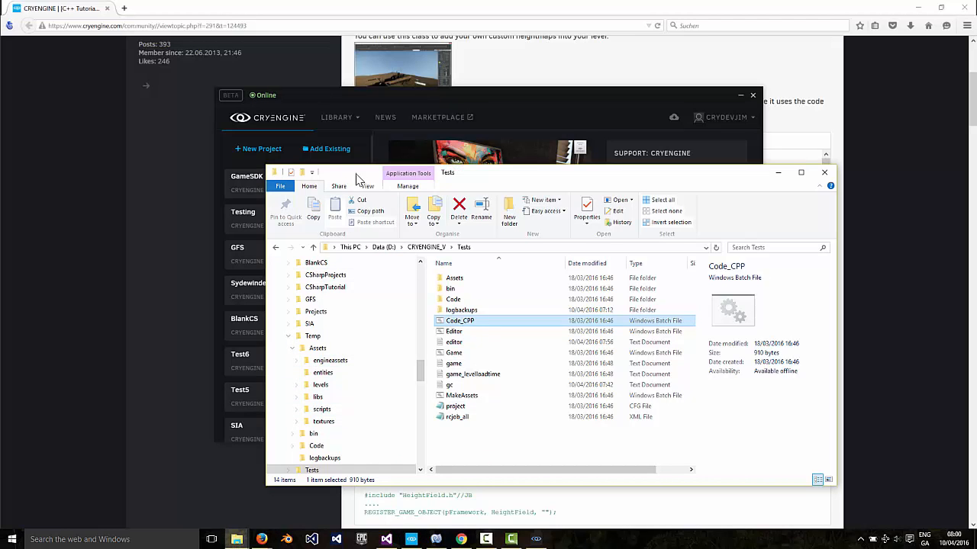
# Reposition the File Explorer window showing the Tests project folder
pyautogui.moveTo(534, 171); pyautogui.dragTo(534, 148)
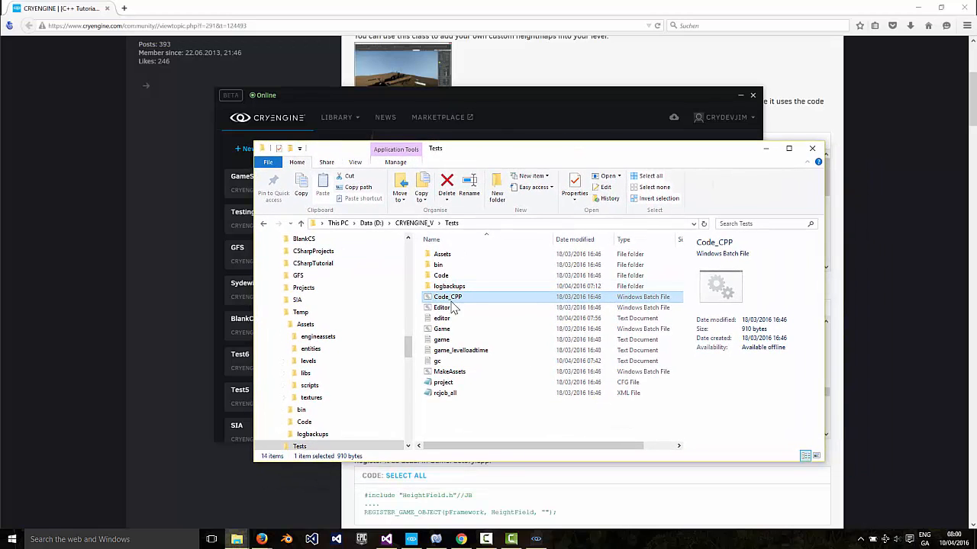
pyautogui.moveTo(450, 305)
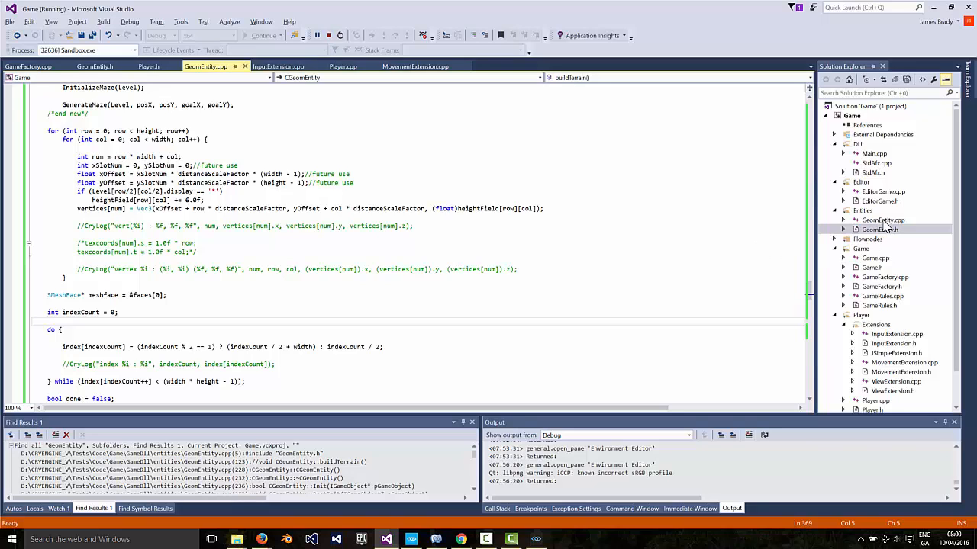
# Select GeomEntity.cpp in Solution Explorer and view the Entities folder's context actions
pyautogui.click(882, 220)
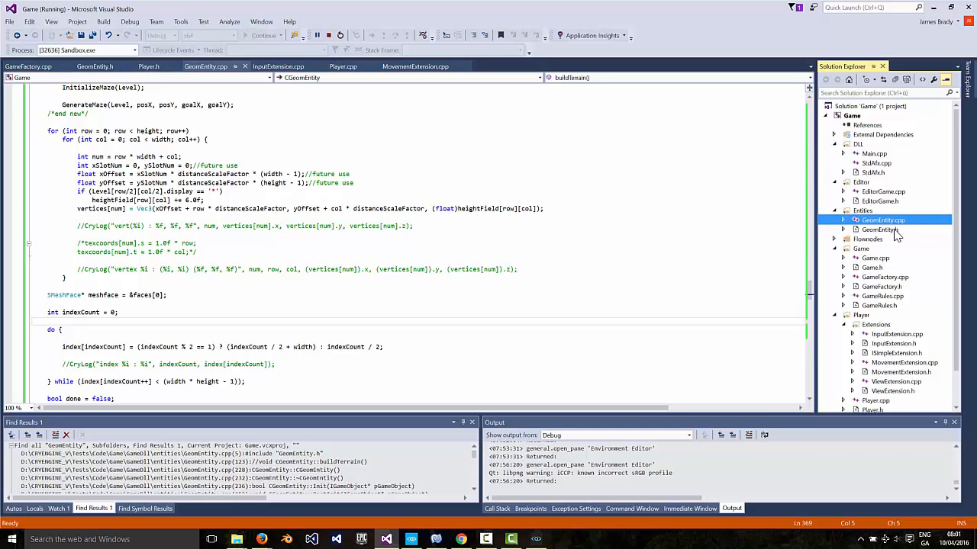
pyautogui.rightClick(882, 220)
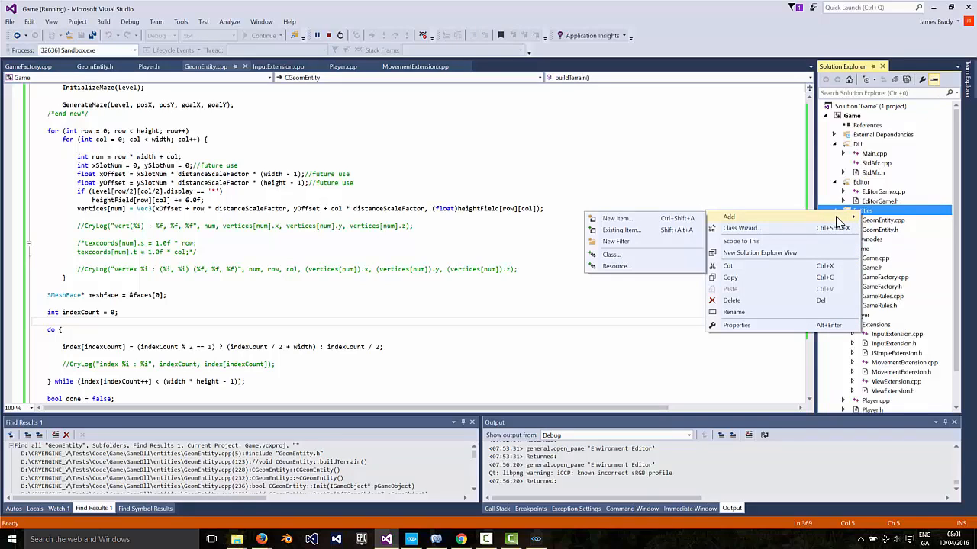
pyautogui.moveTo(729, 216)
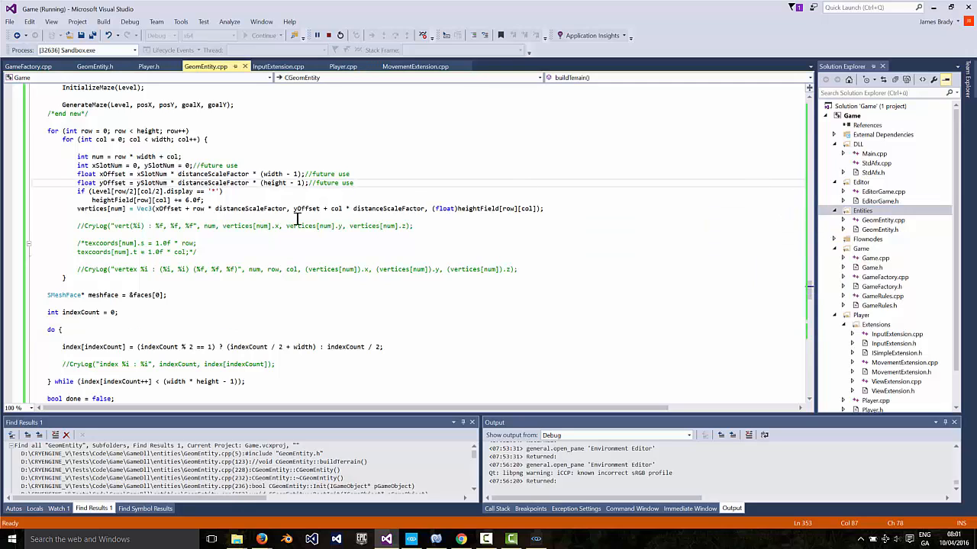
pyautogui.click(882, 219)
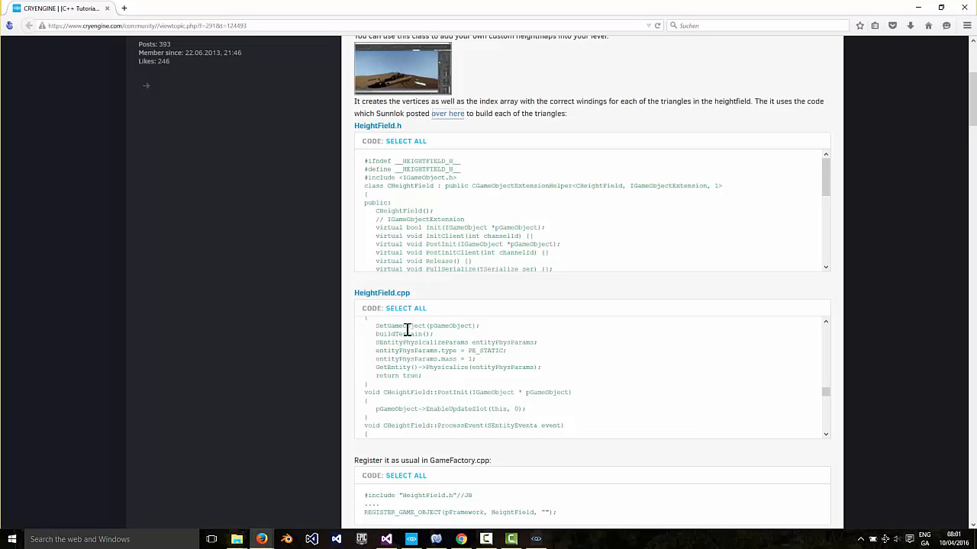
pyautogui.moveTo(961, 168)
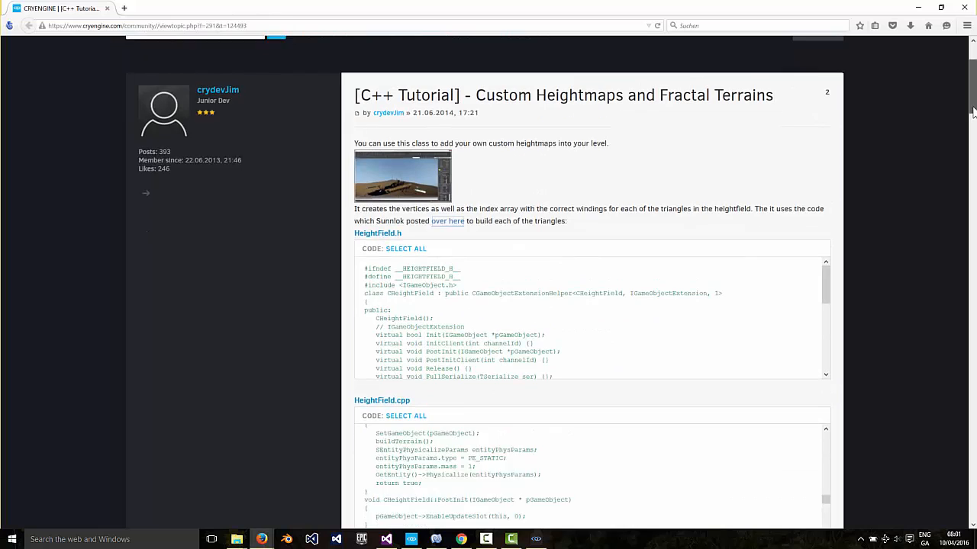
pyautogui.scroll(-3)
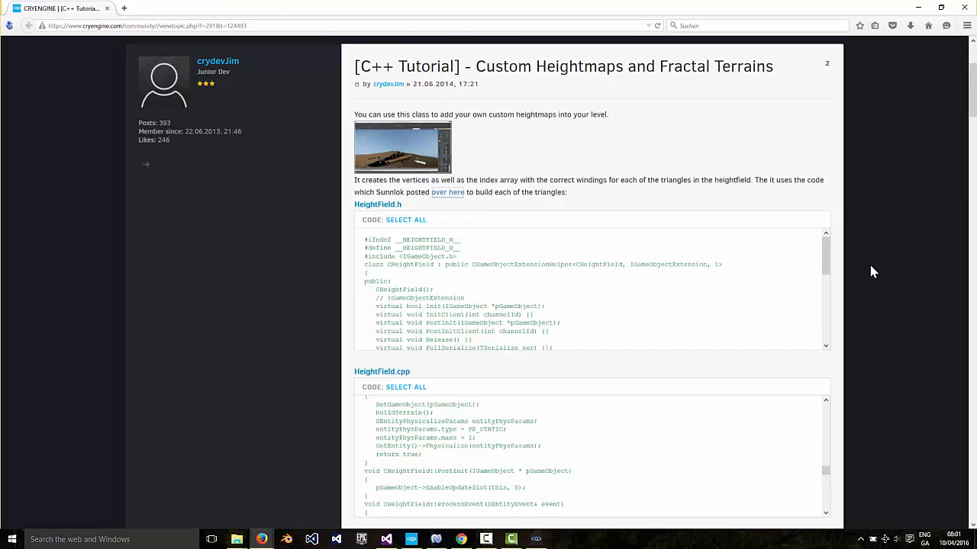
pyautogui.moveTo(853, 464)
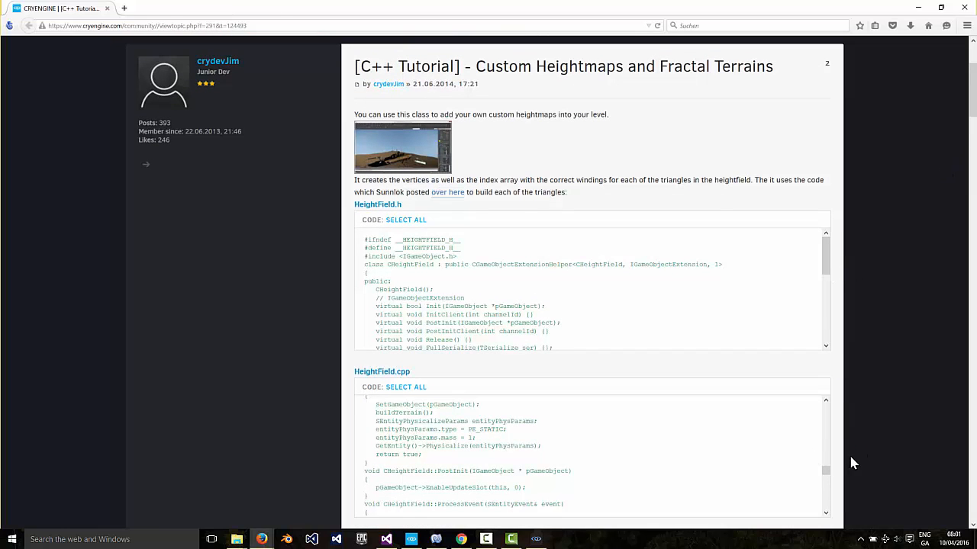
pyautogui.scroll(-3)
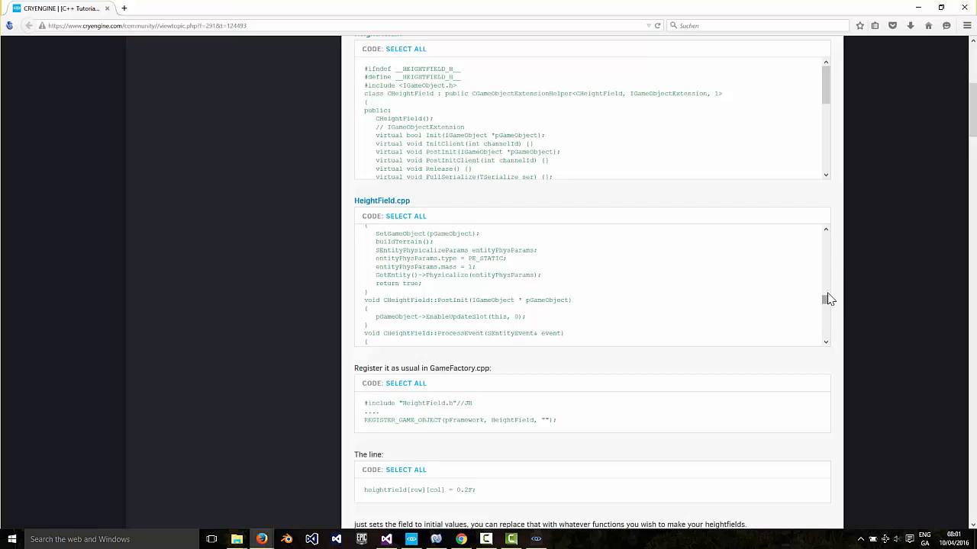
pyautogui.scroll(-3)
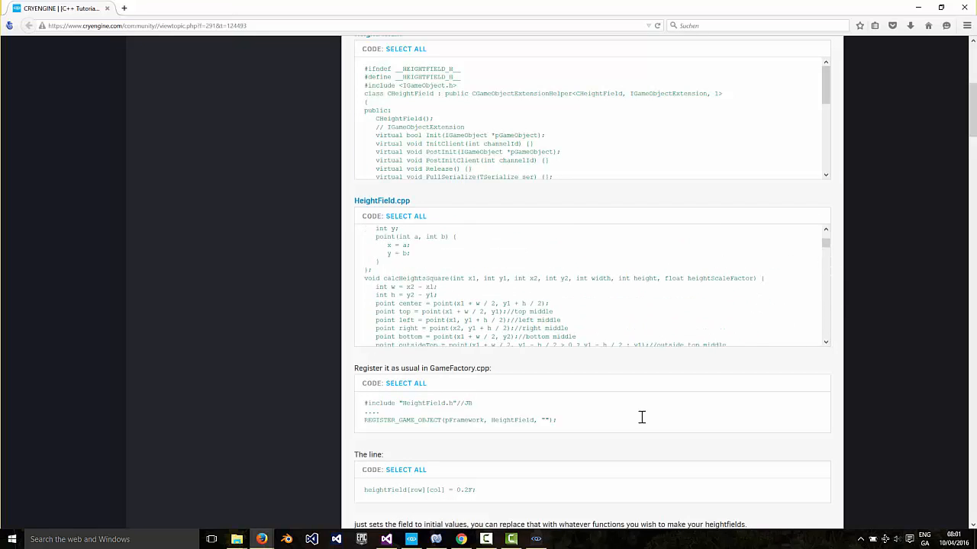
pyautogui.doubleClick(415, 277)
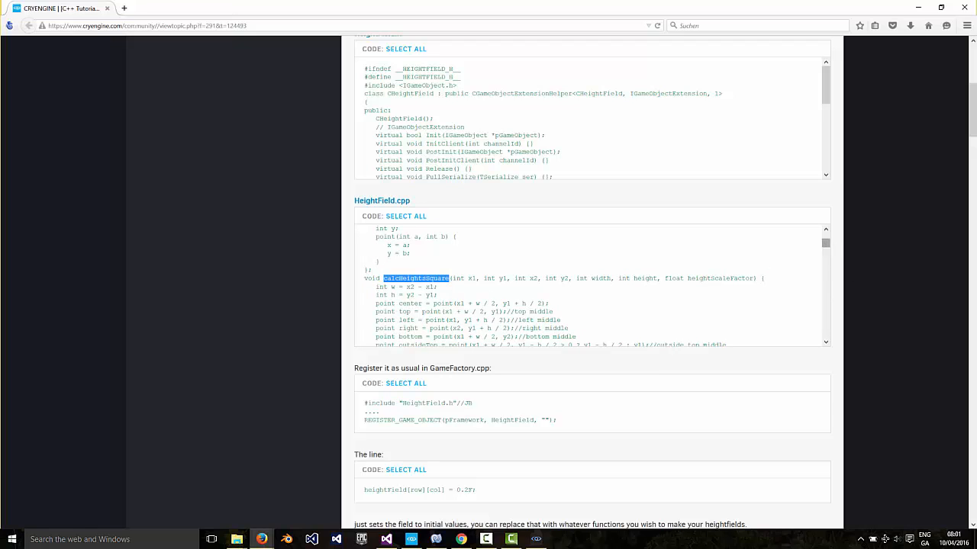
pyautogui.scroll(-3)
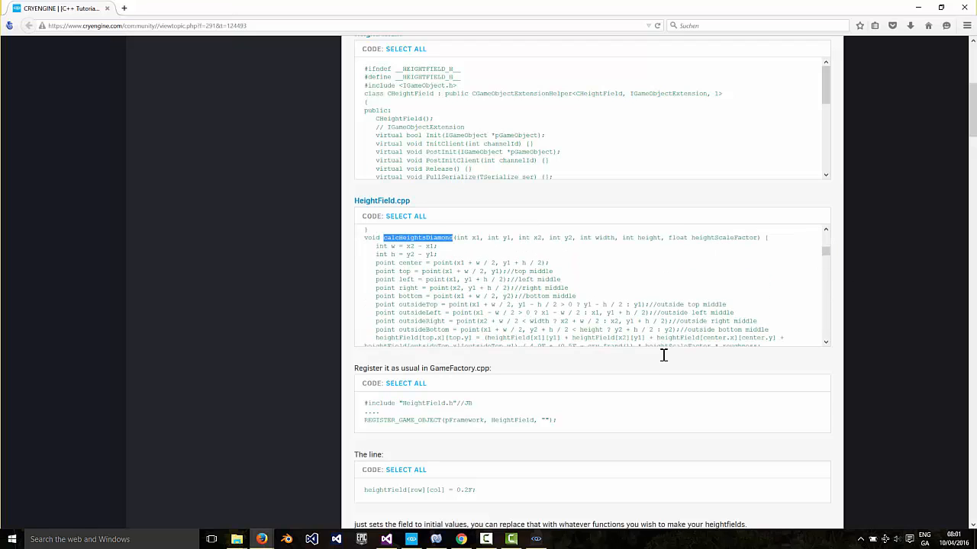
pyautogui.scroll(-3)
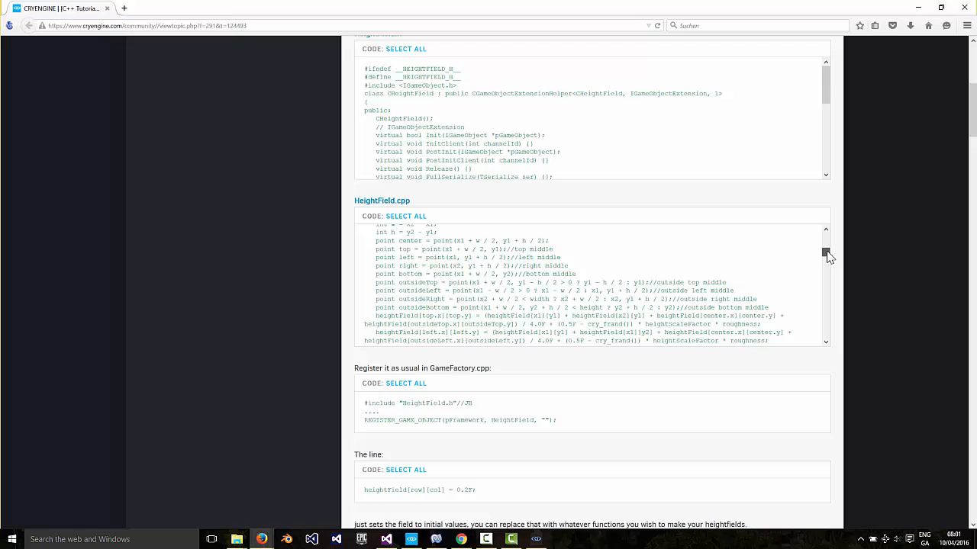
pyautogui.scroll(-3)
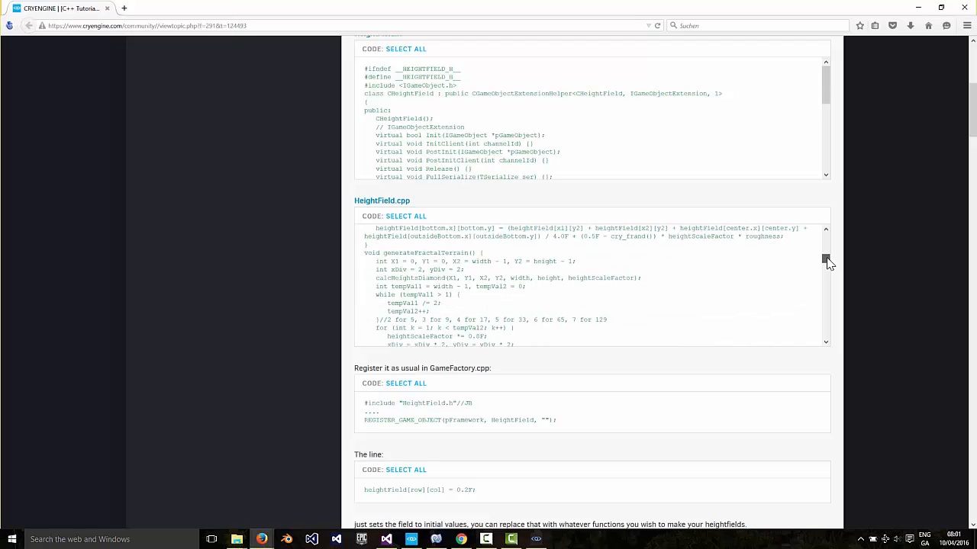
pyautogui.doubleClick(425, 254)
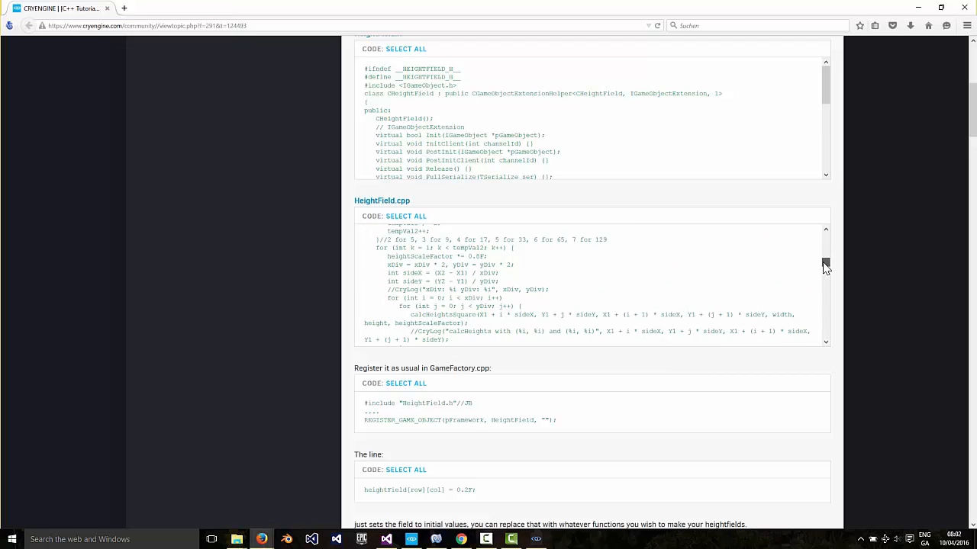
pyautogui.scroll(-3)
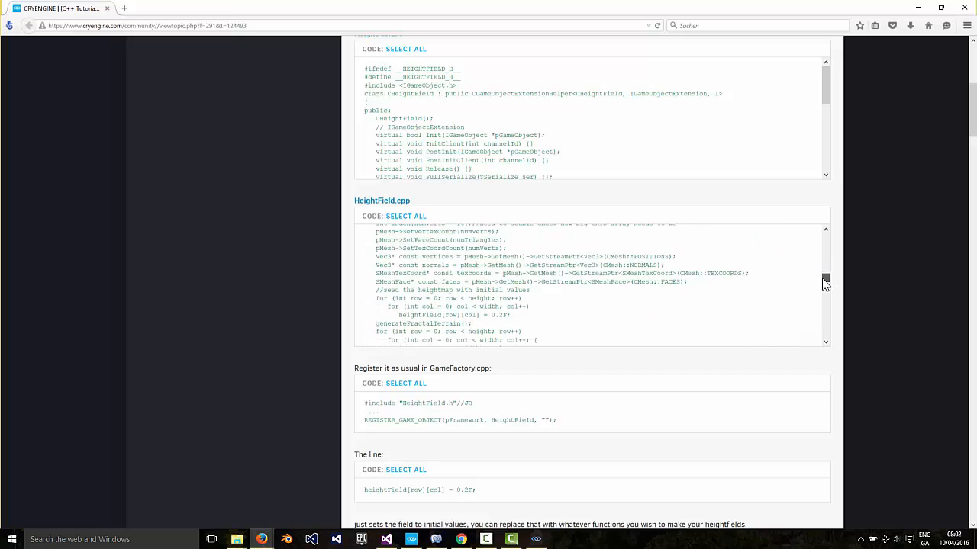
pyautogui.scroll(-3)
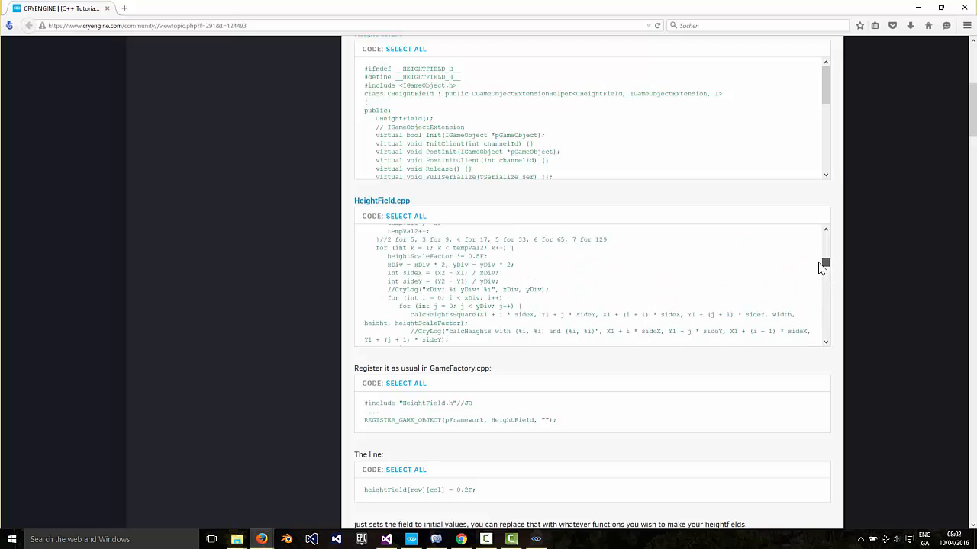
pyautogui.scroll(-3)
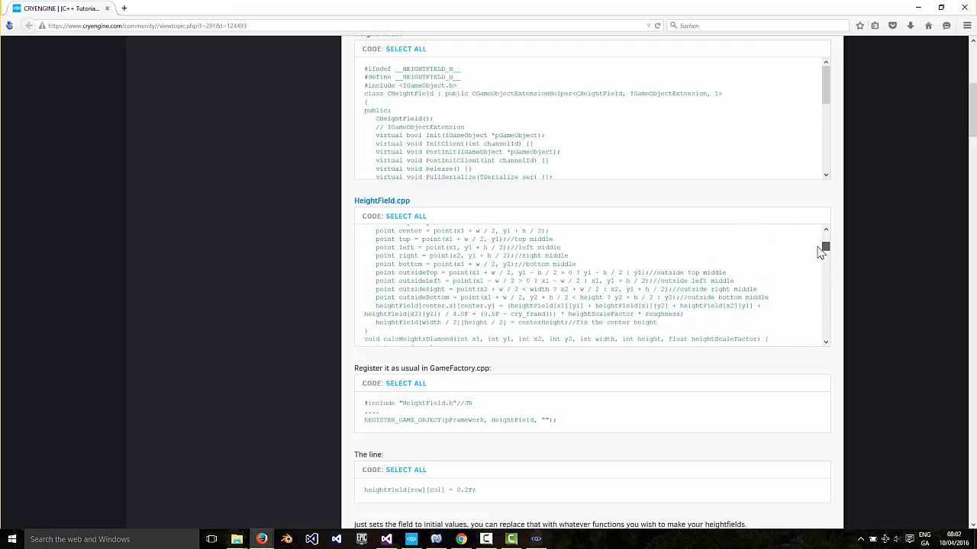
pyautogui.scroll(-3)
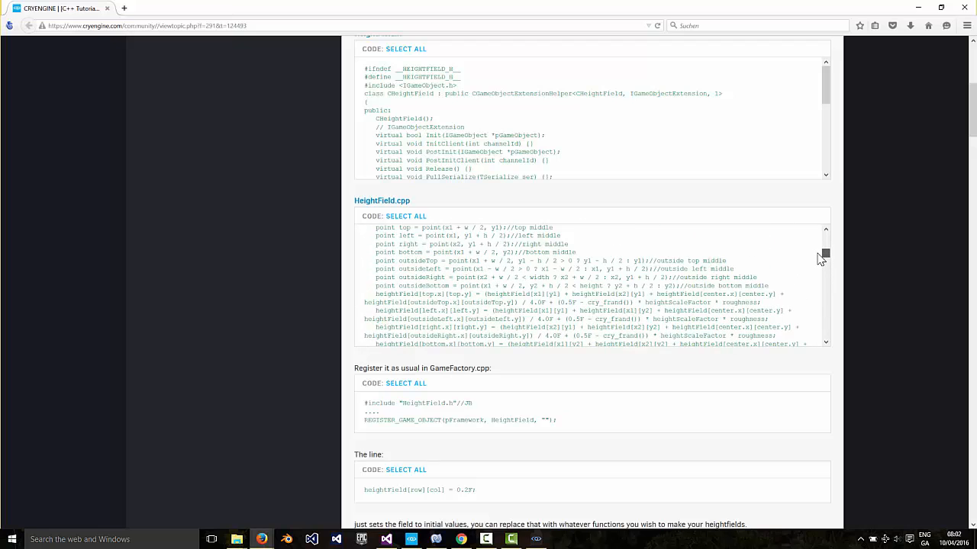
pyautogui.scroll(-3)
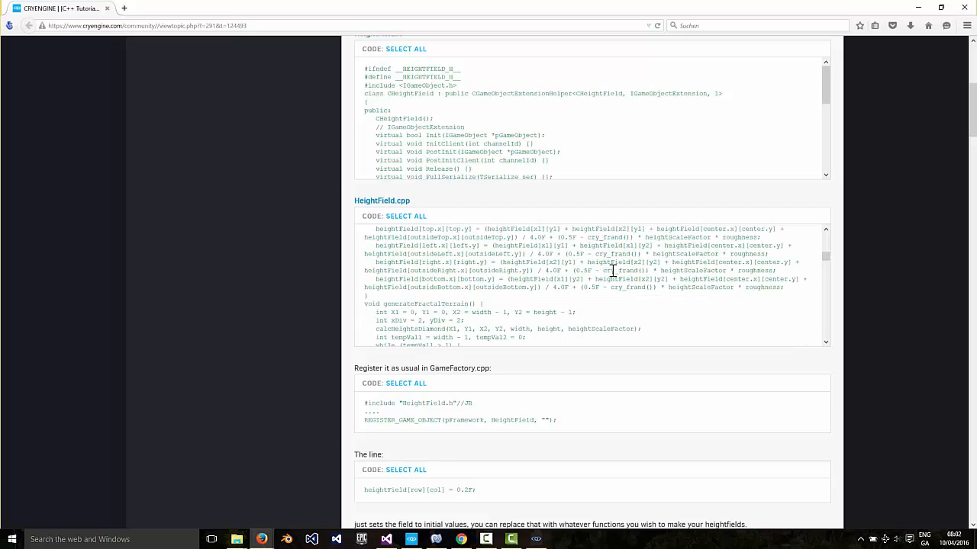
pyautogui.doubleClick(622, 270)
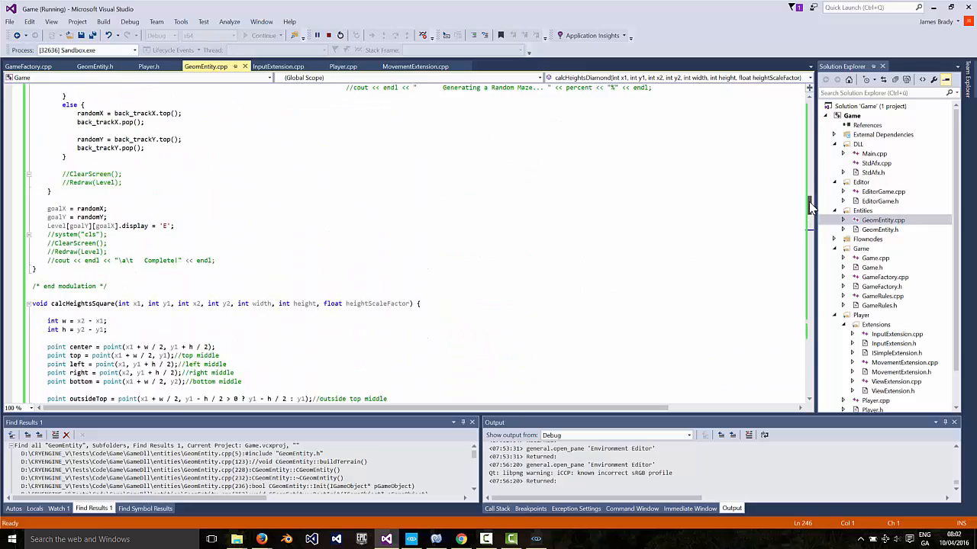
# Comment out the generateFractalTerrain() call in buildTerrain and close Sandbox to stop the game
pyautogui.scroll(-3)
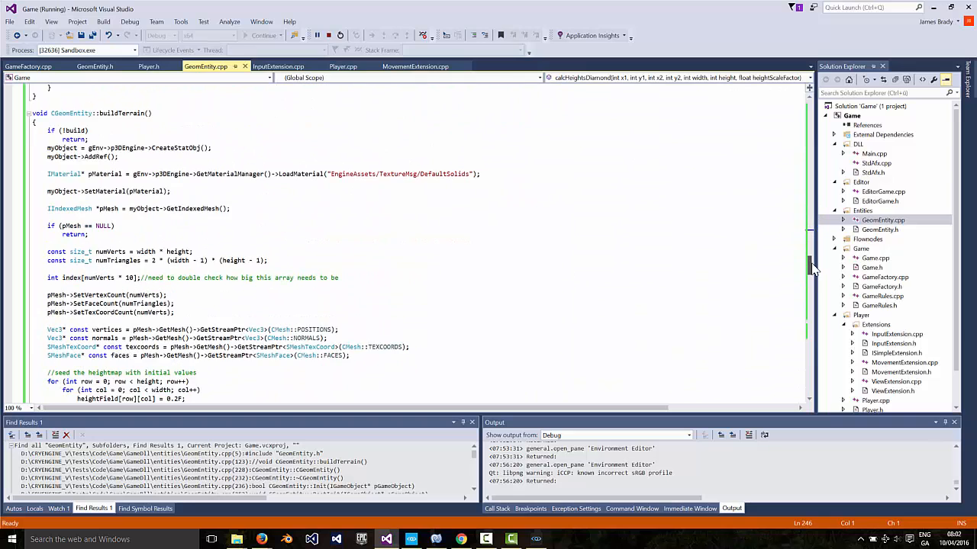
pyautogui.scroll(-3)
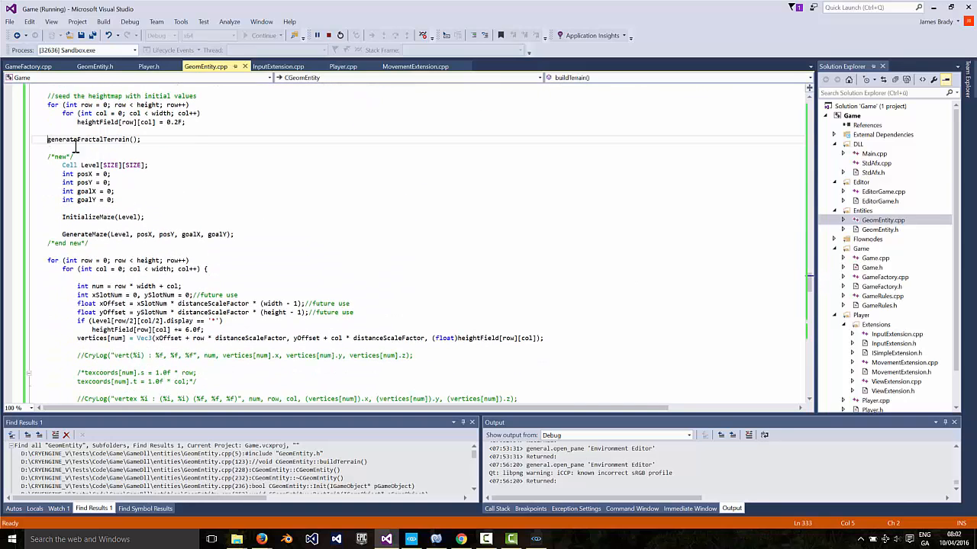
pyautogui.write('&&')
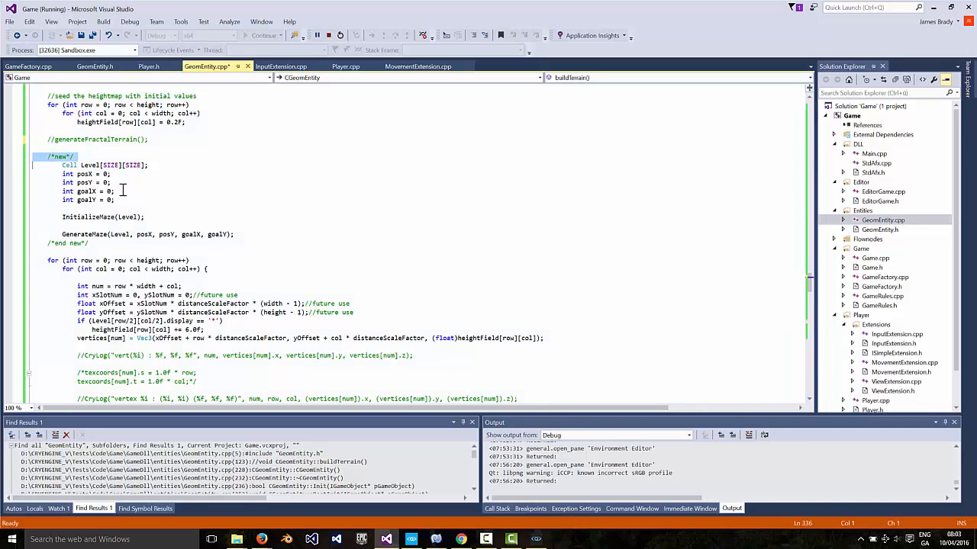
pyautogui.moveTo(146, 189)
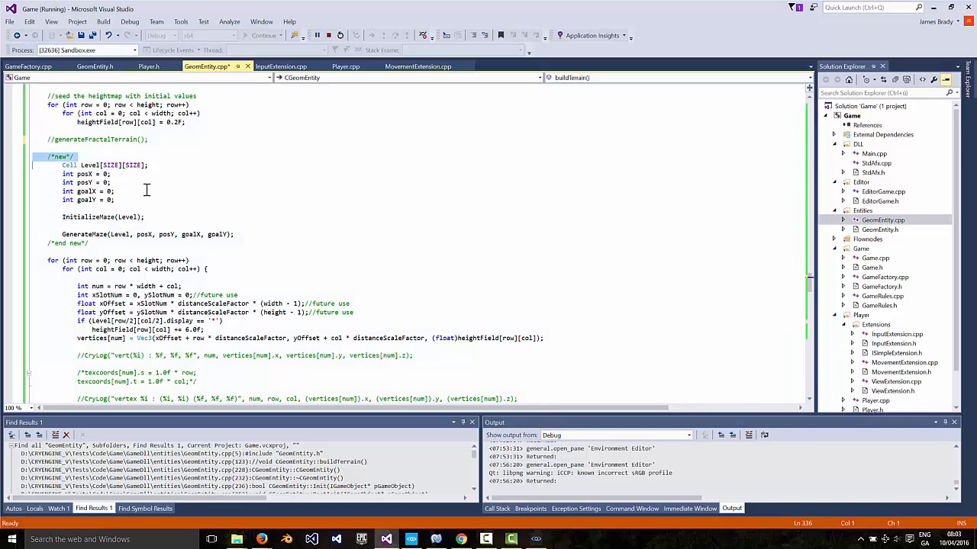
pyautogui.moveTo(104, 243)
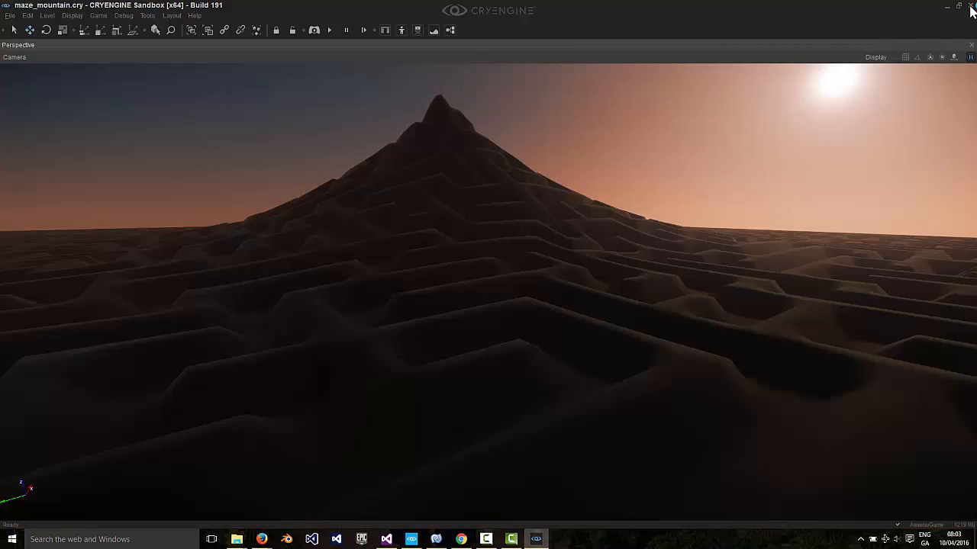
pyautogui.click(971, 6)
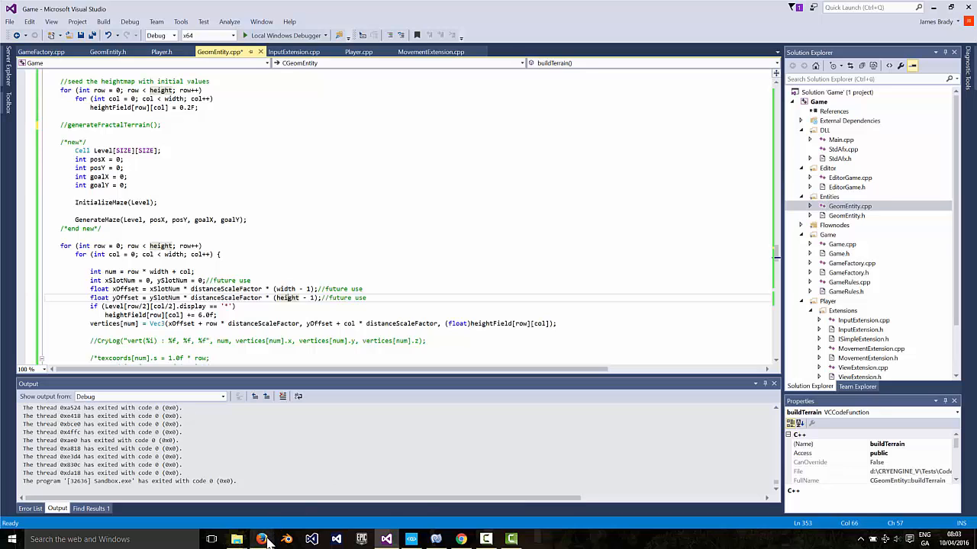
pyautogui.moveTo(262, 540)
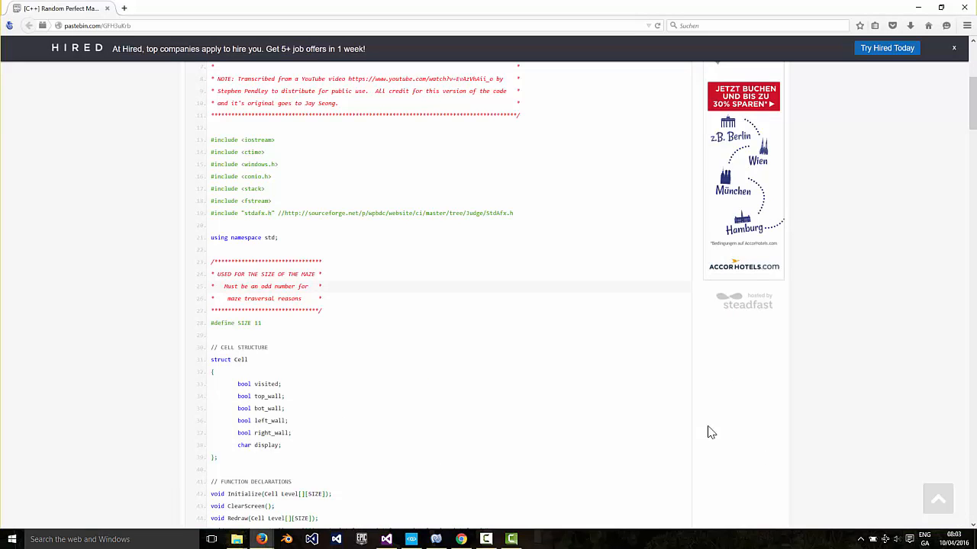
pyautogui.moveTo(128, 42)
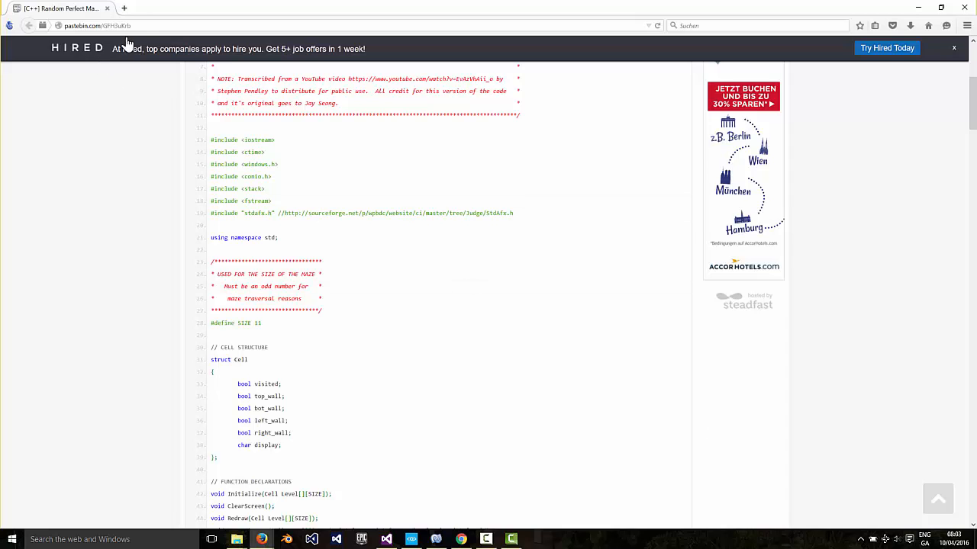
# Read through the Pastebin Random Perfect Maze Generator listing down to GenerateMaze
pyautogui.scroll(3)
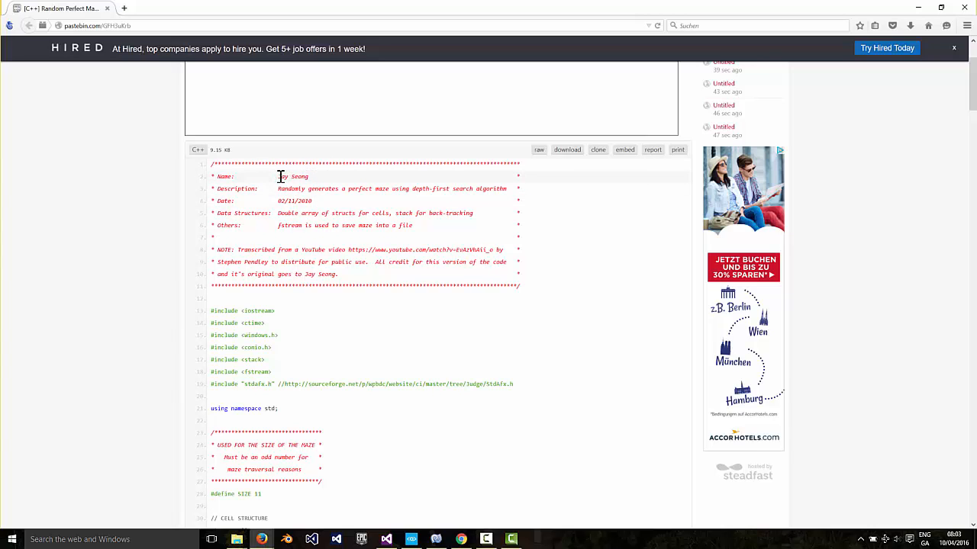
pyautogui.doubleClick(292, 177)
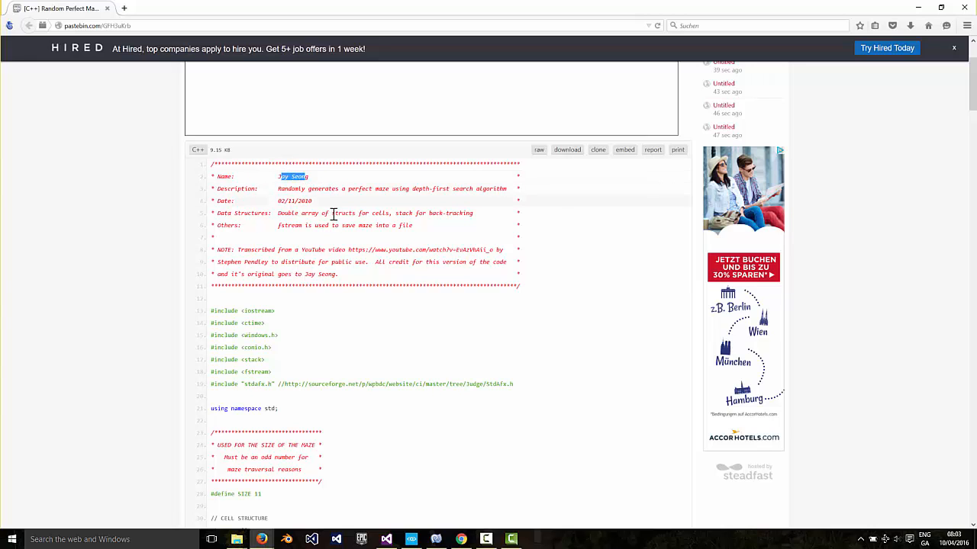
pyautogui.moveTo(272, 263)
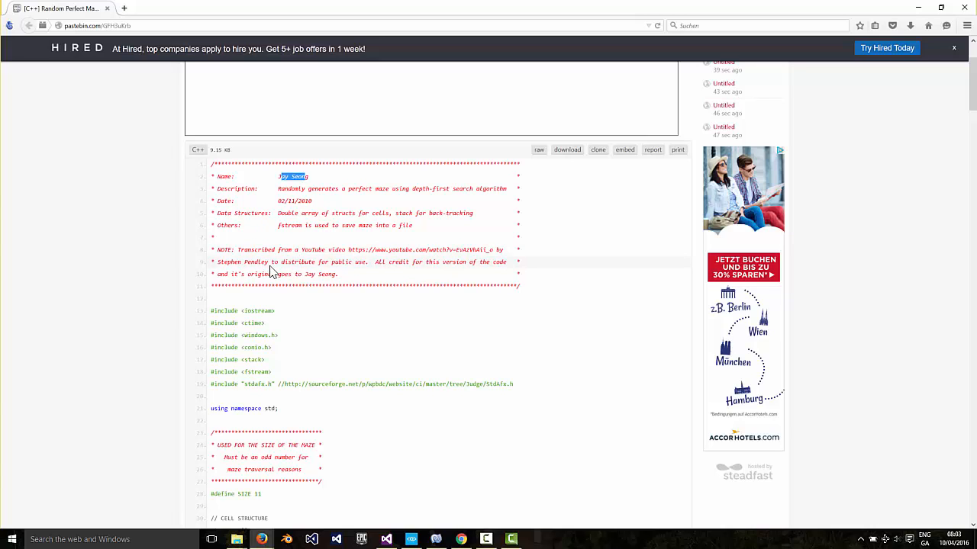
pyautogui.doubleClick(256, 262)
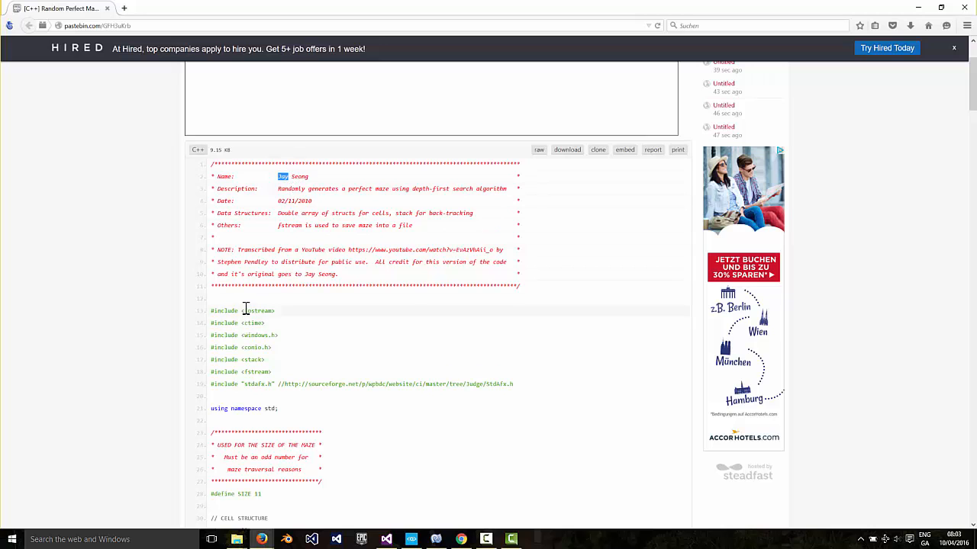
pyautogui.scroll(-3)
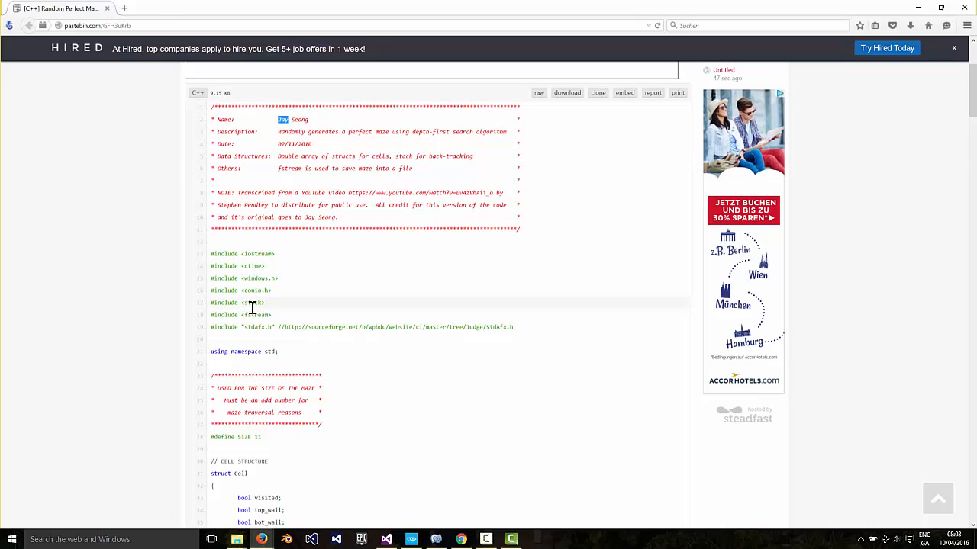
pyautogui.moveTo(349, 327)
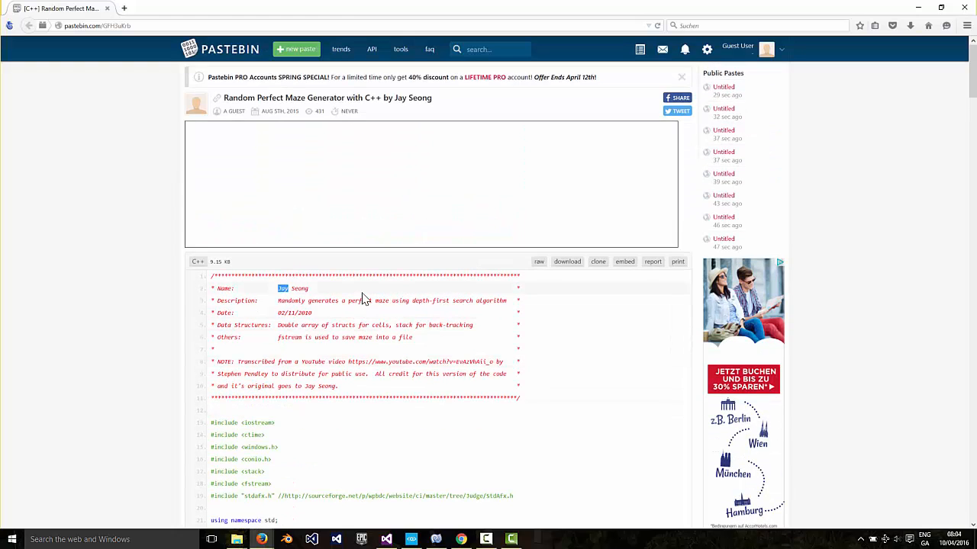
pyautogui.scroll(-3)
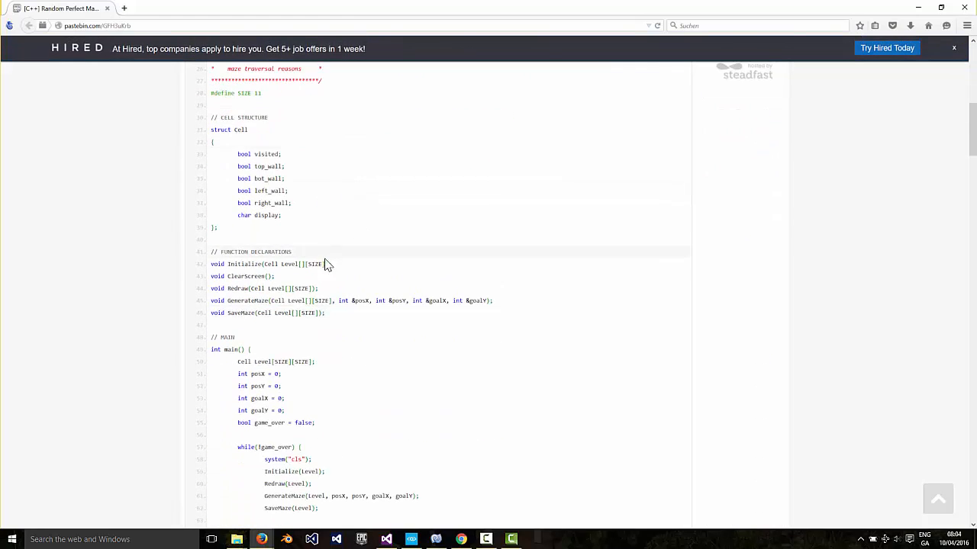
pyautogui.scroll(-3)
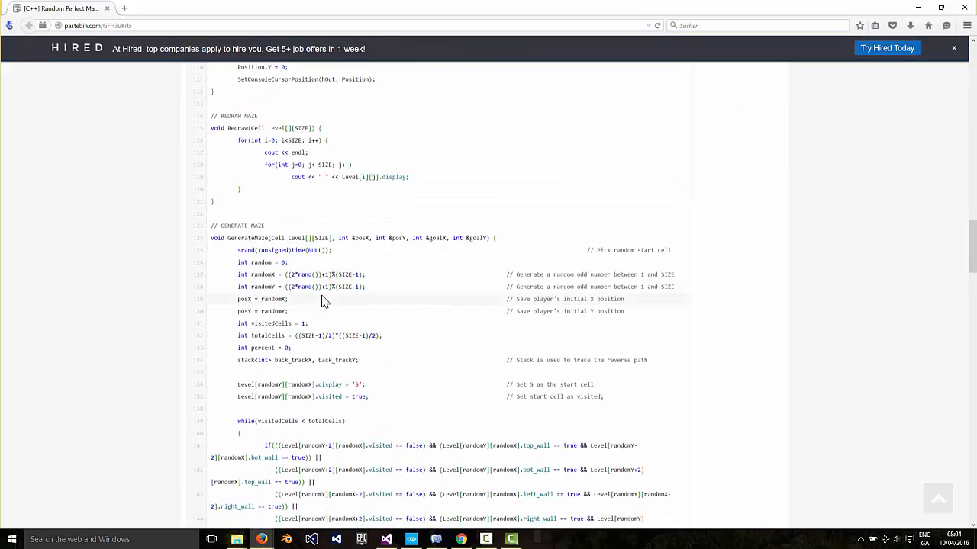
pyautogui.scroll(-3)
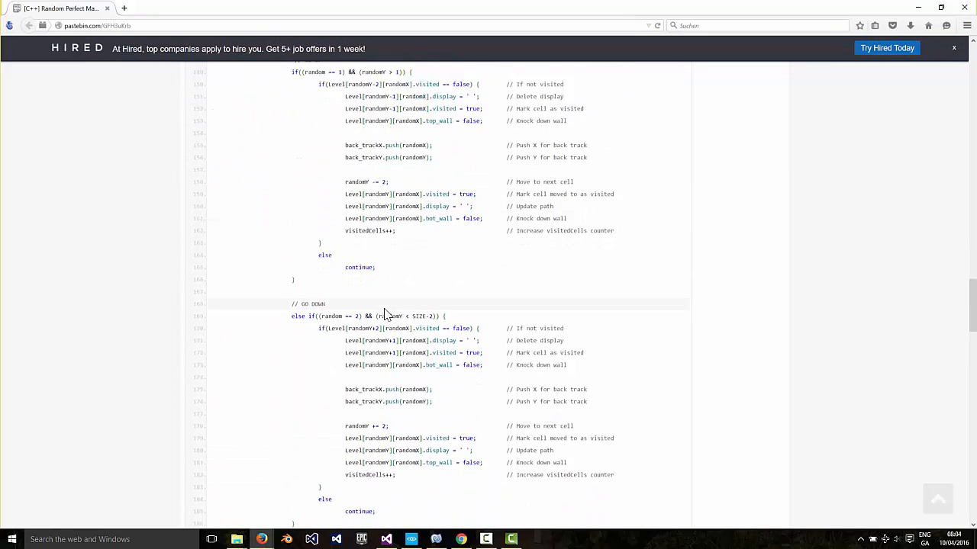
pyautogui.scroll(-3)
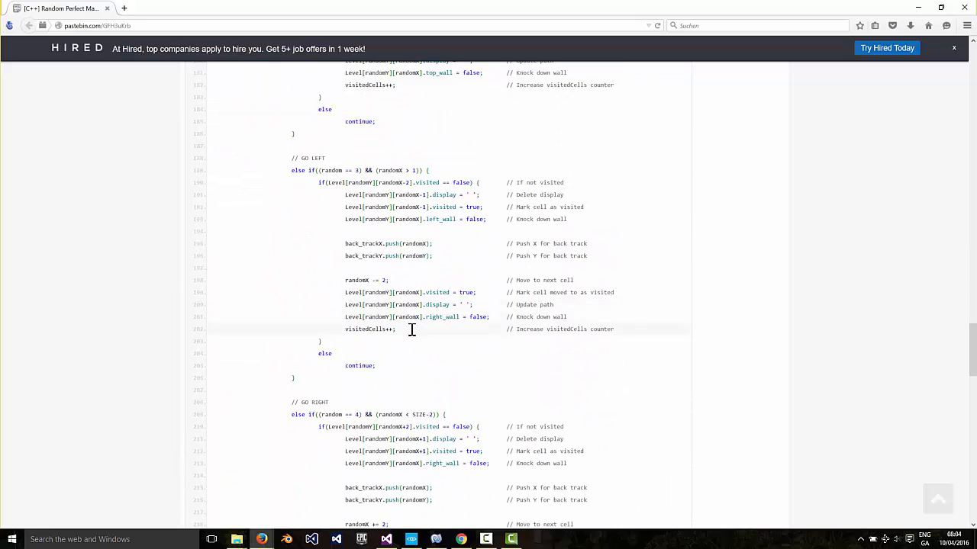
pyautogui.scroll(-3)
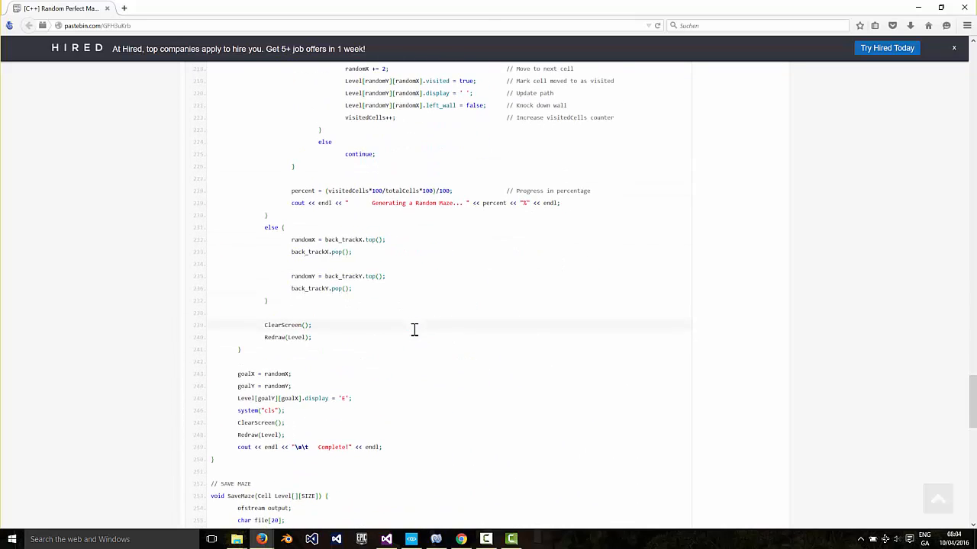
pyautogui.moveTo(441, 365)
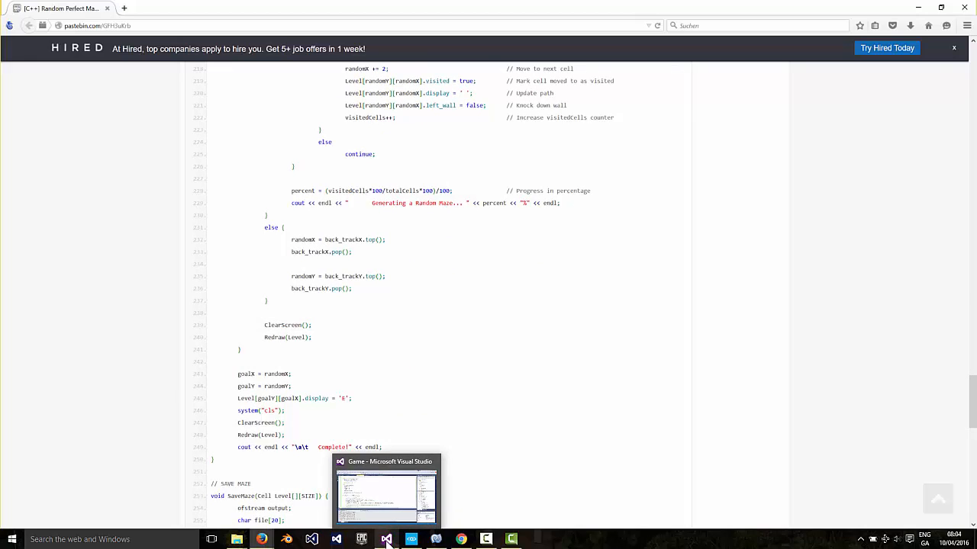
# Switch back to the Visual Studio game project from the taskbar
pyautogui.click(385, 489)
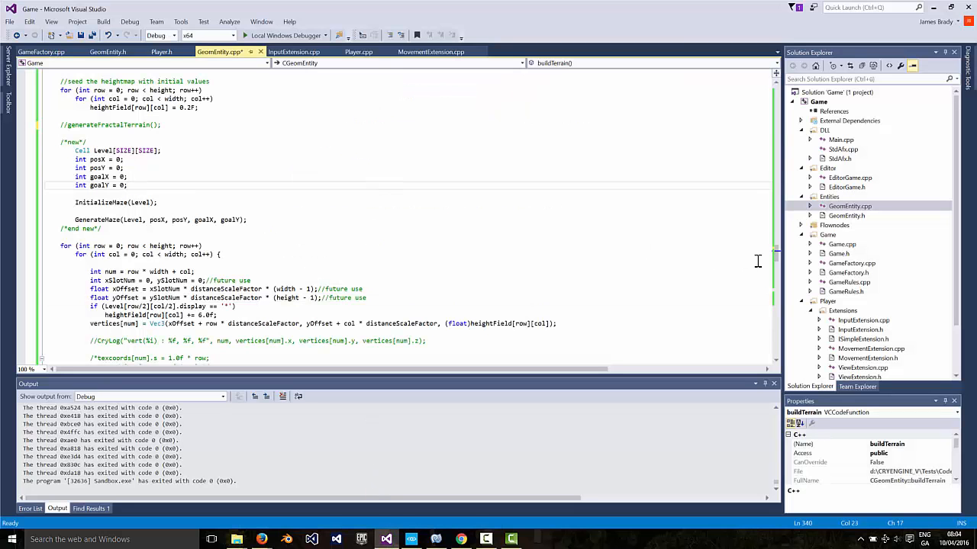
pyautogui.scroll(-3)
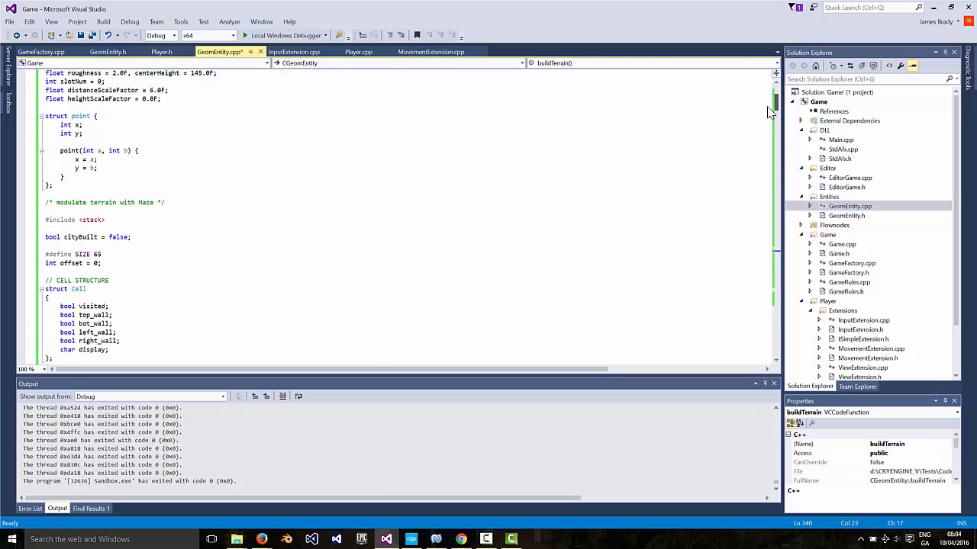
pyautogui.scroll(-3)
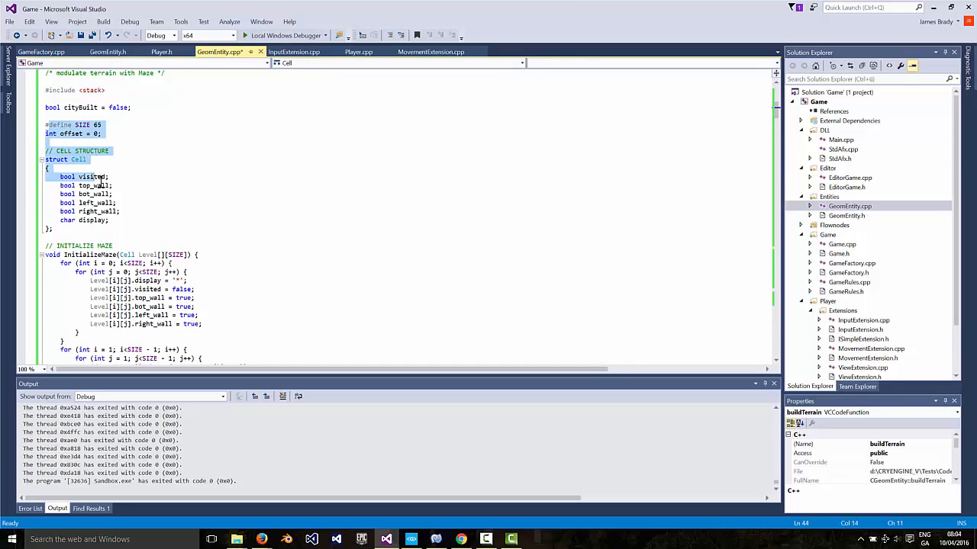
pyautogui.scroll(-3)
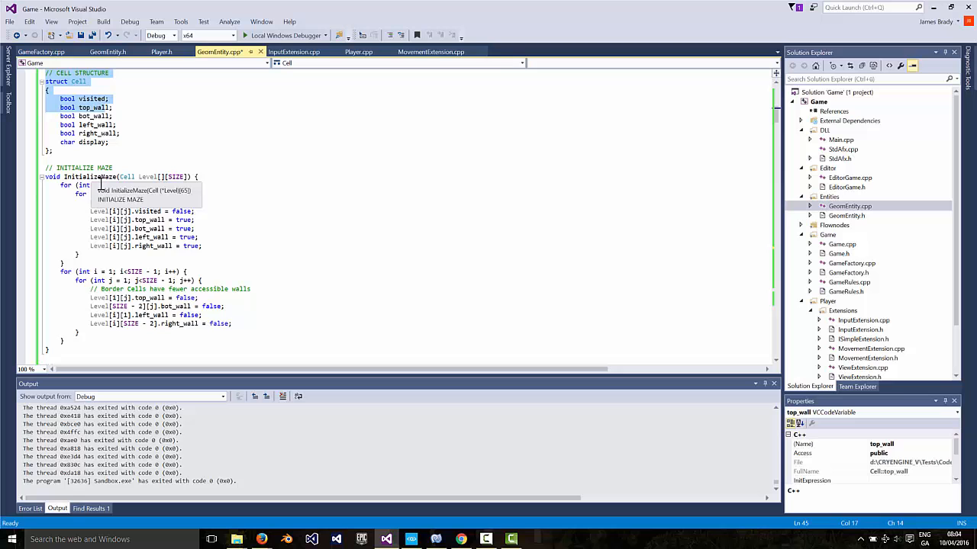
pyautogui.scroll(-3)
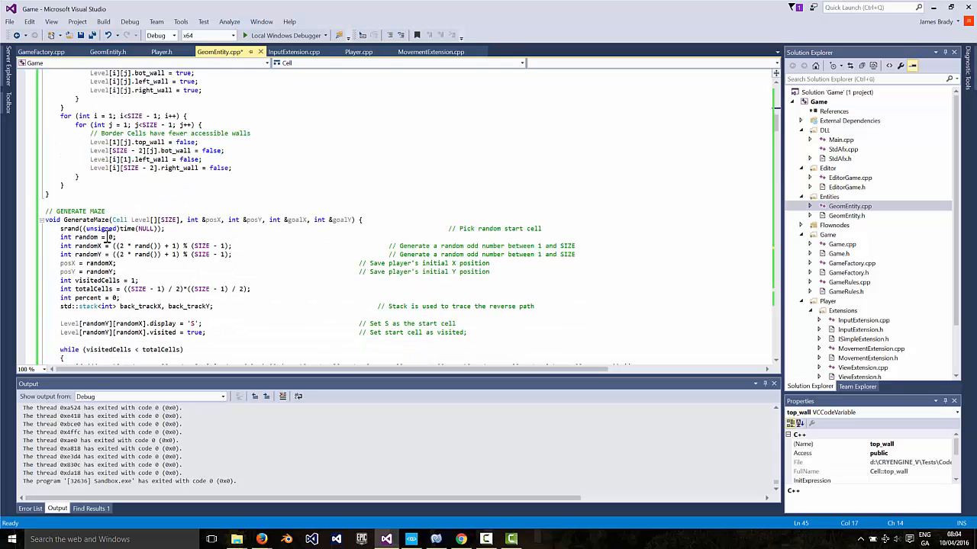
pyautogui.scroll(-3)
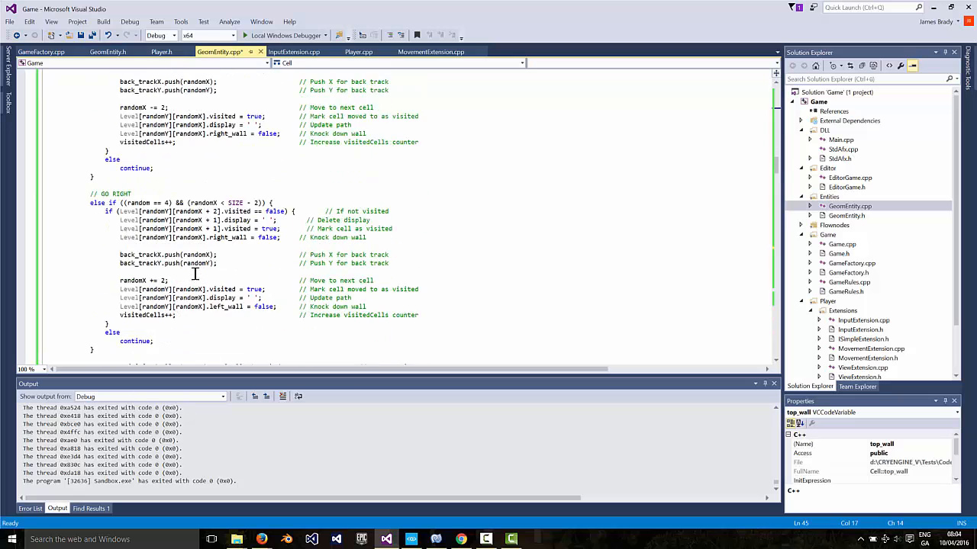
pyautogui.scroll(-3)
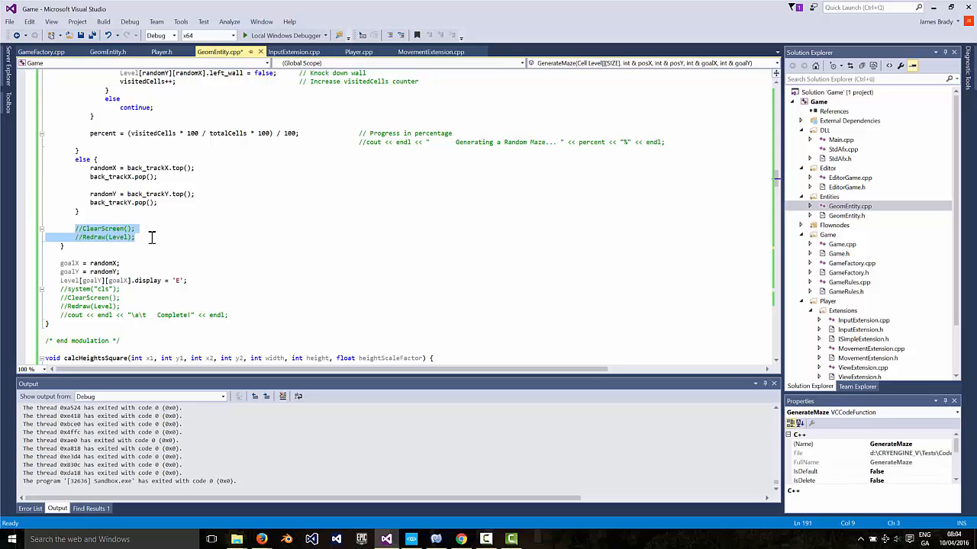
pyautogui.moveTo(125, 290)
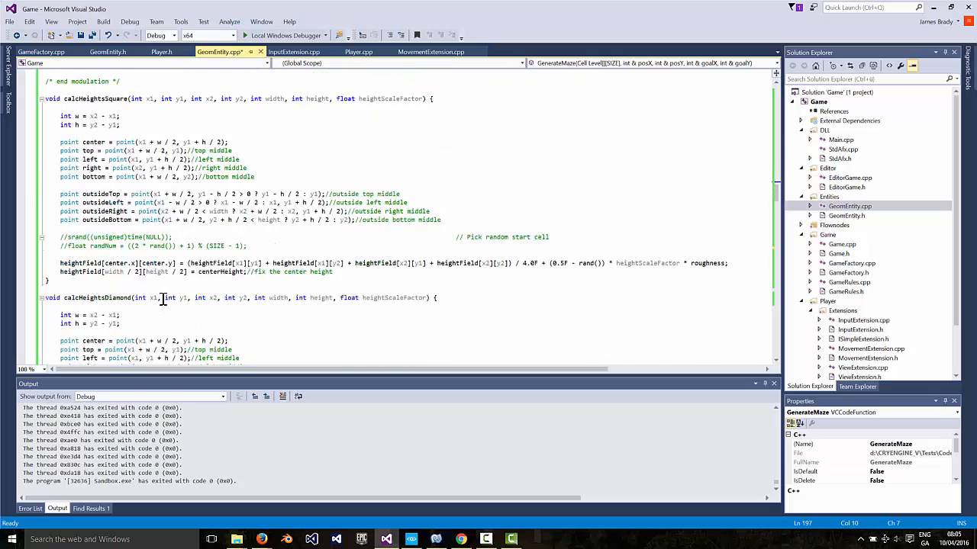
# Review buildTerrain's maze calls, then build and run the game with Local Windows Debugger
pyautogui.scroll(-3)
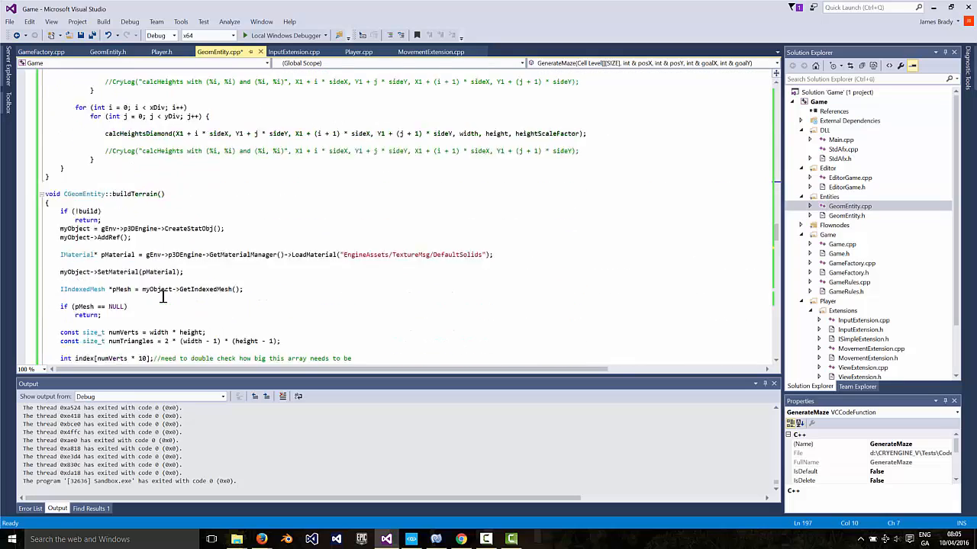
pyautogui.scroll(-3)
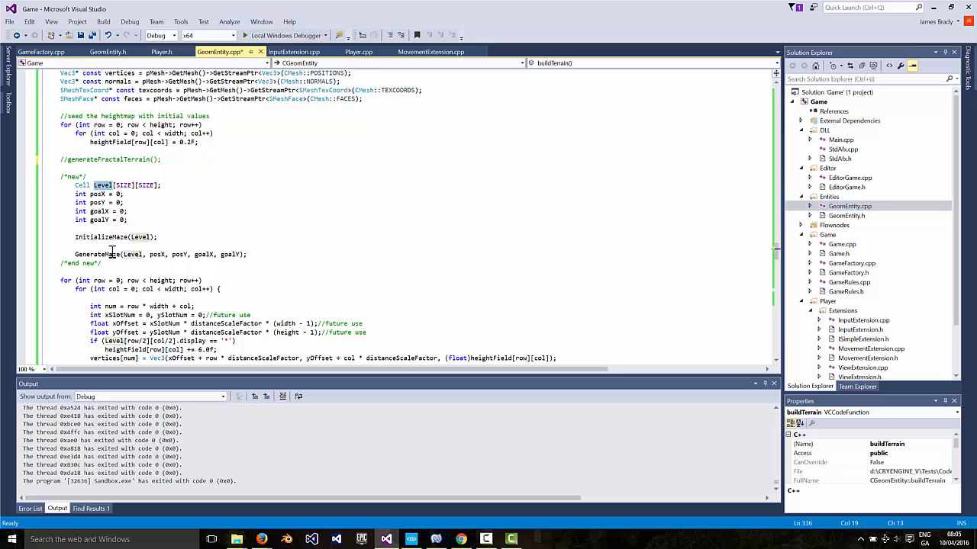
pyautogui.scroll(-3)
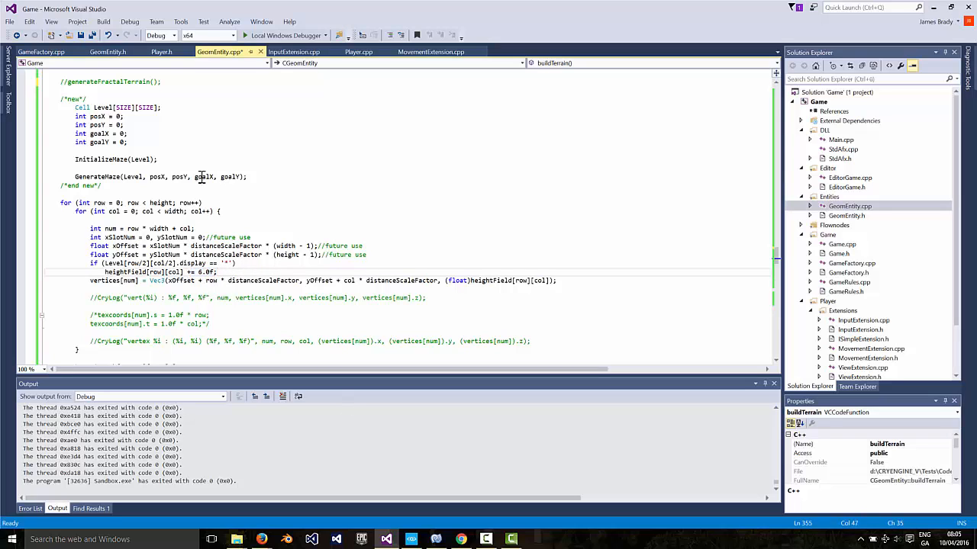
pyautogui.click(108, 35)
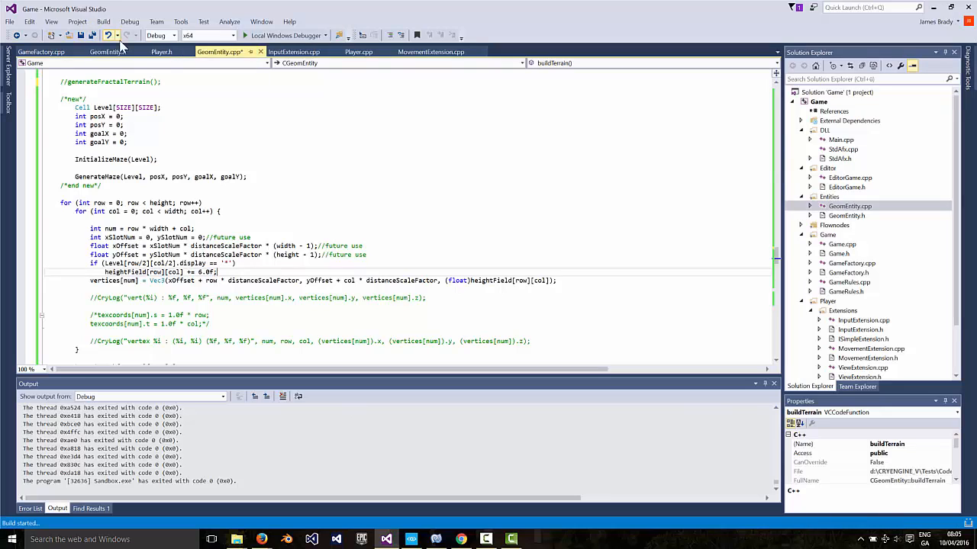
pyautogui.click(109, 35)
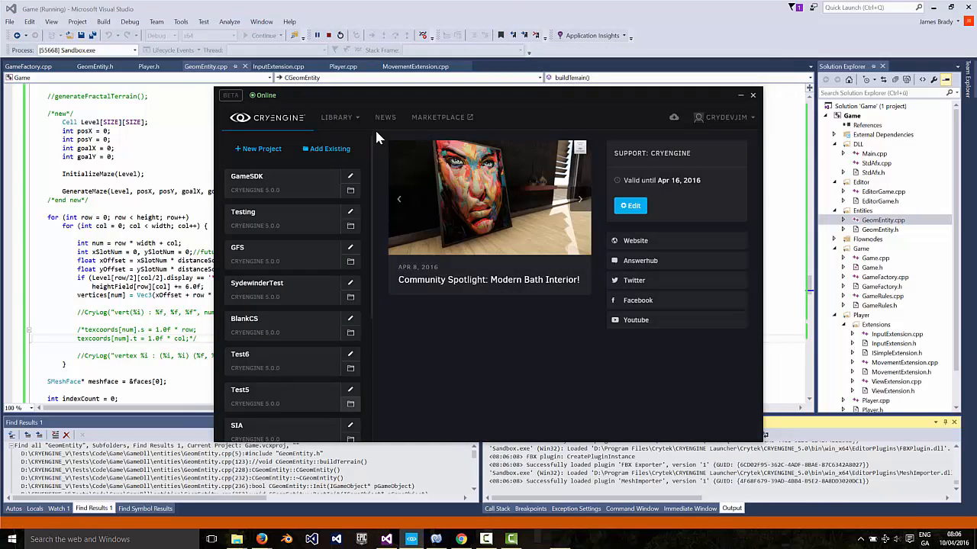
# Open the maze_mountain level from Sandbox's File menu
pyautogui.click(9, 15)
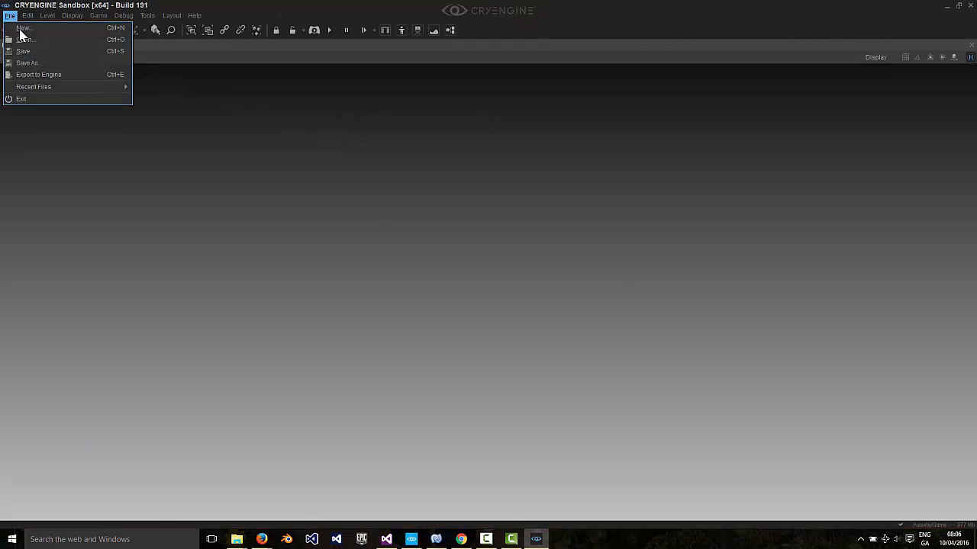
pyautogui.click(24, 39)
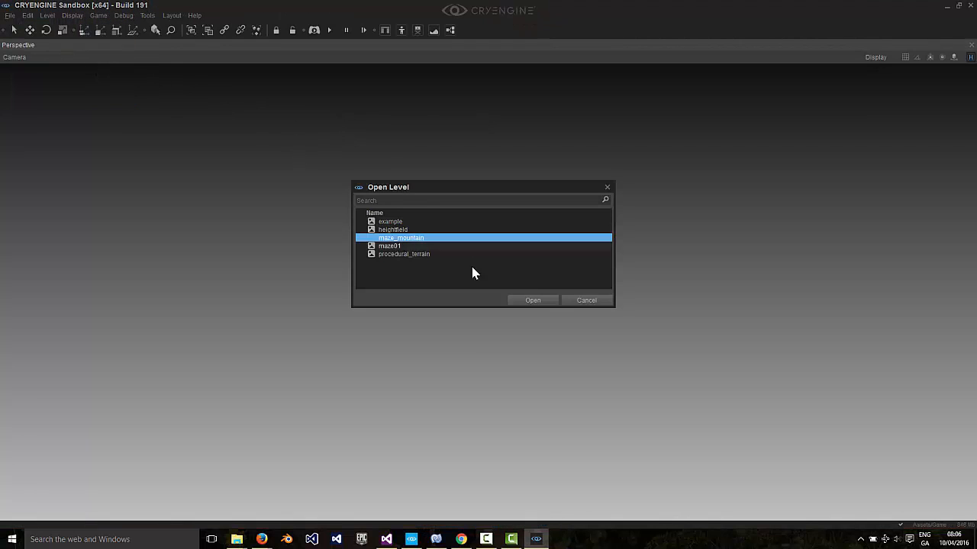
pyautogui.click(532, 299)
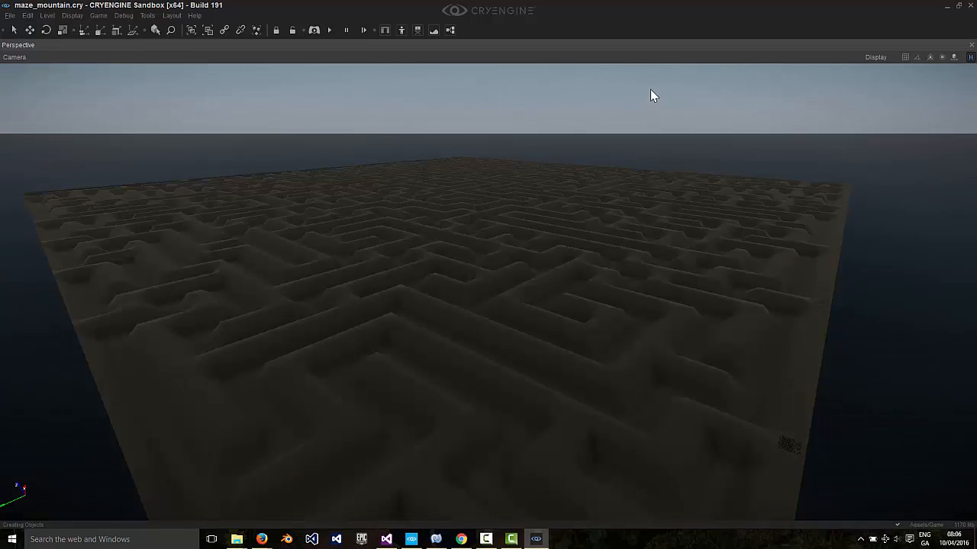
pyautogui.moveTo(663, 146)
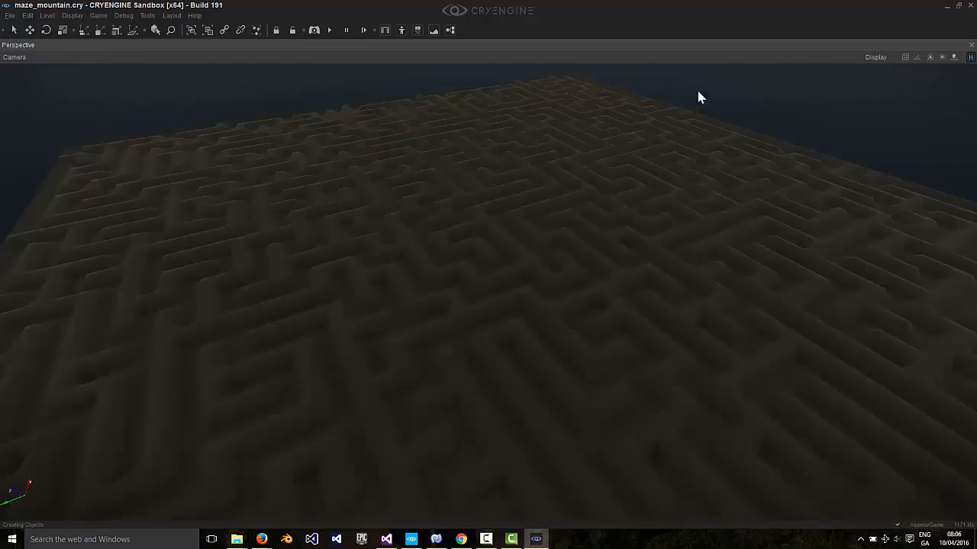
pyautogui.moveTo(747, 105)
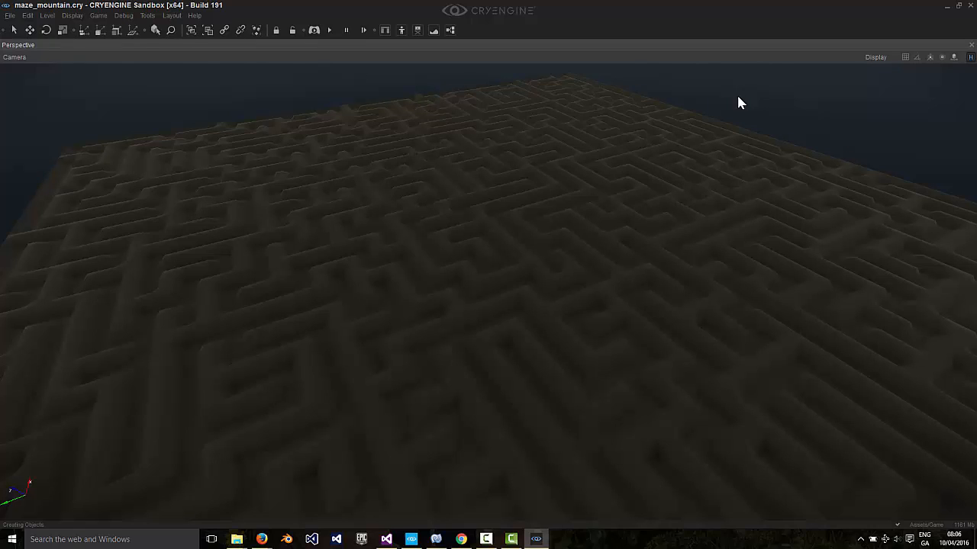
pyautogui.moveTo(745, 107)
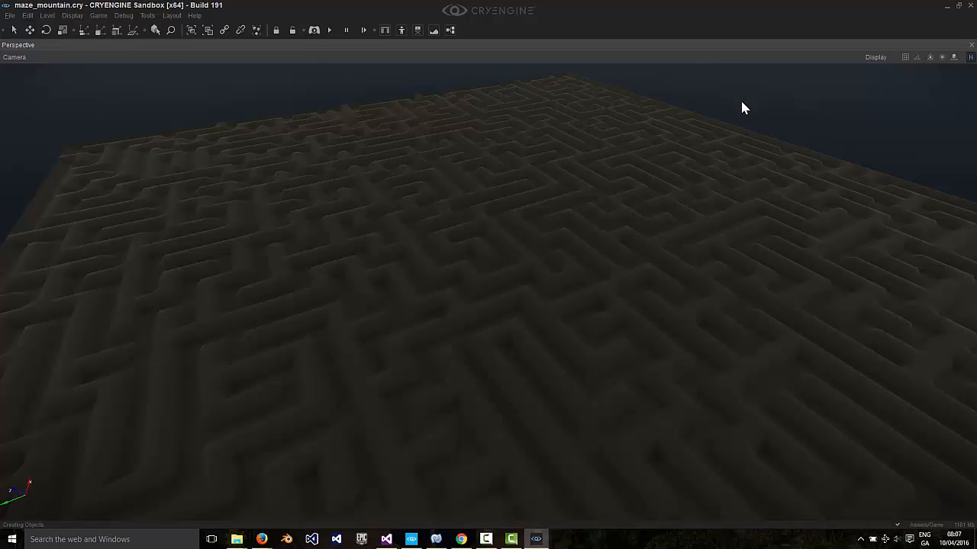